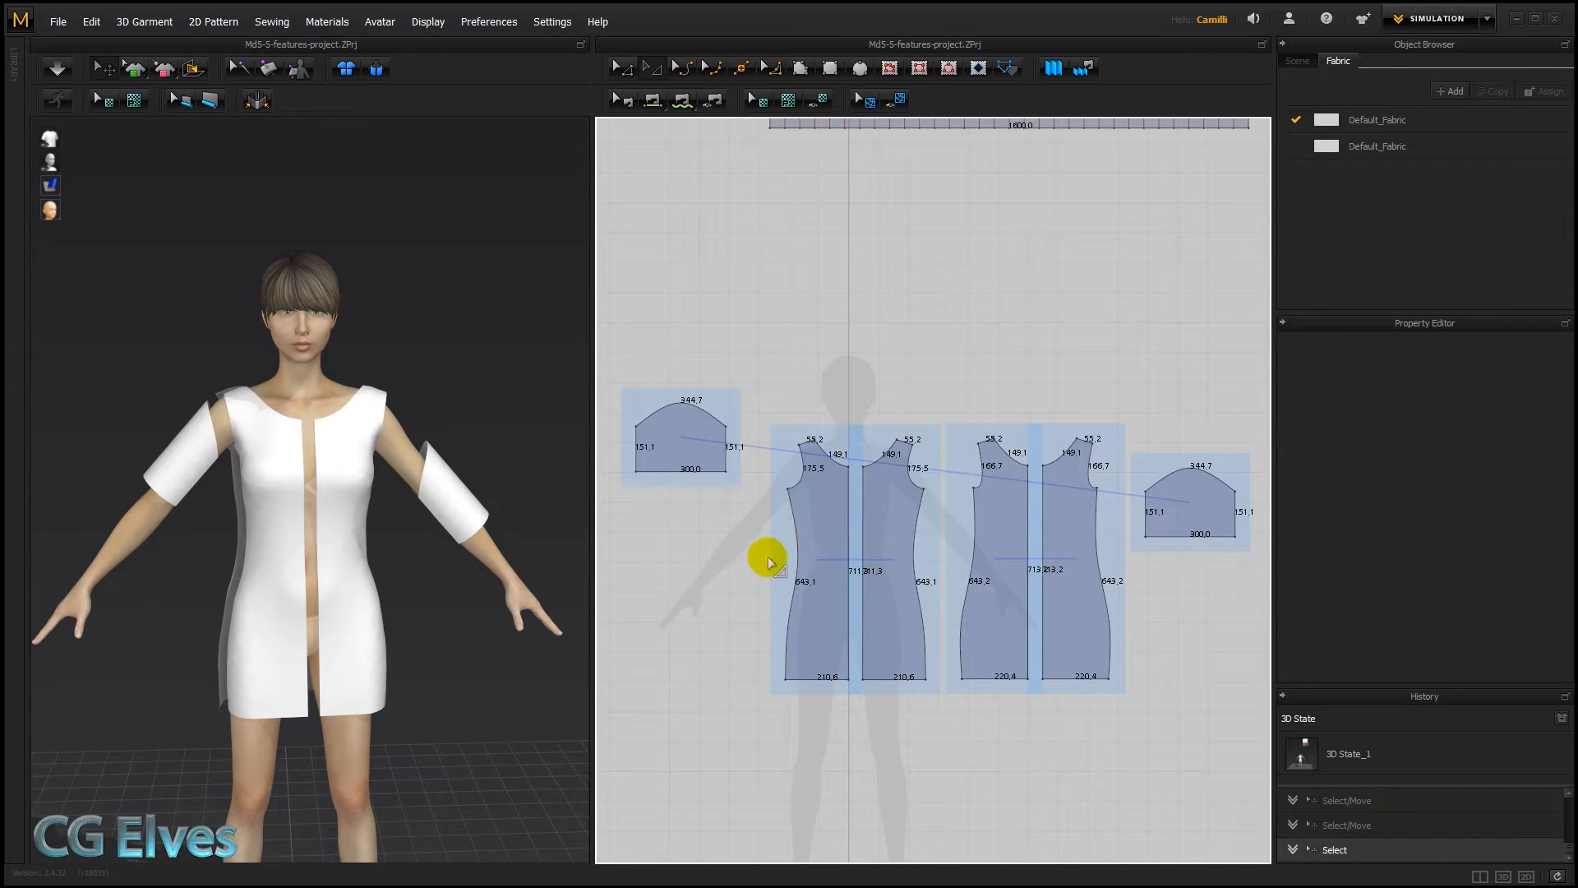
{"action": "mouse_move", "coordinate": [774, 483]}
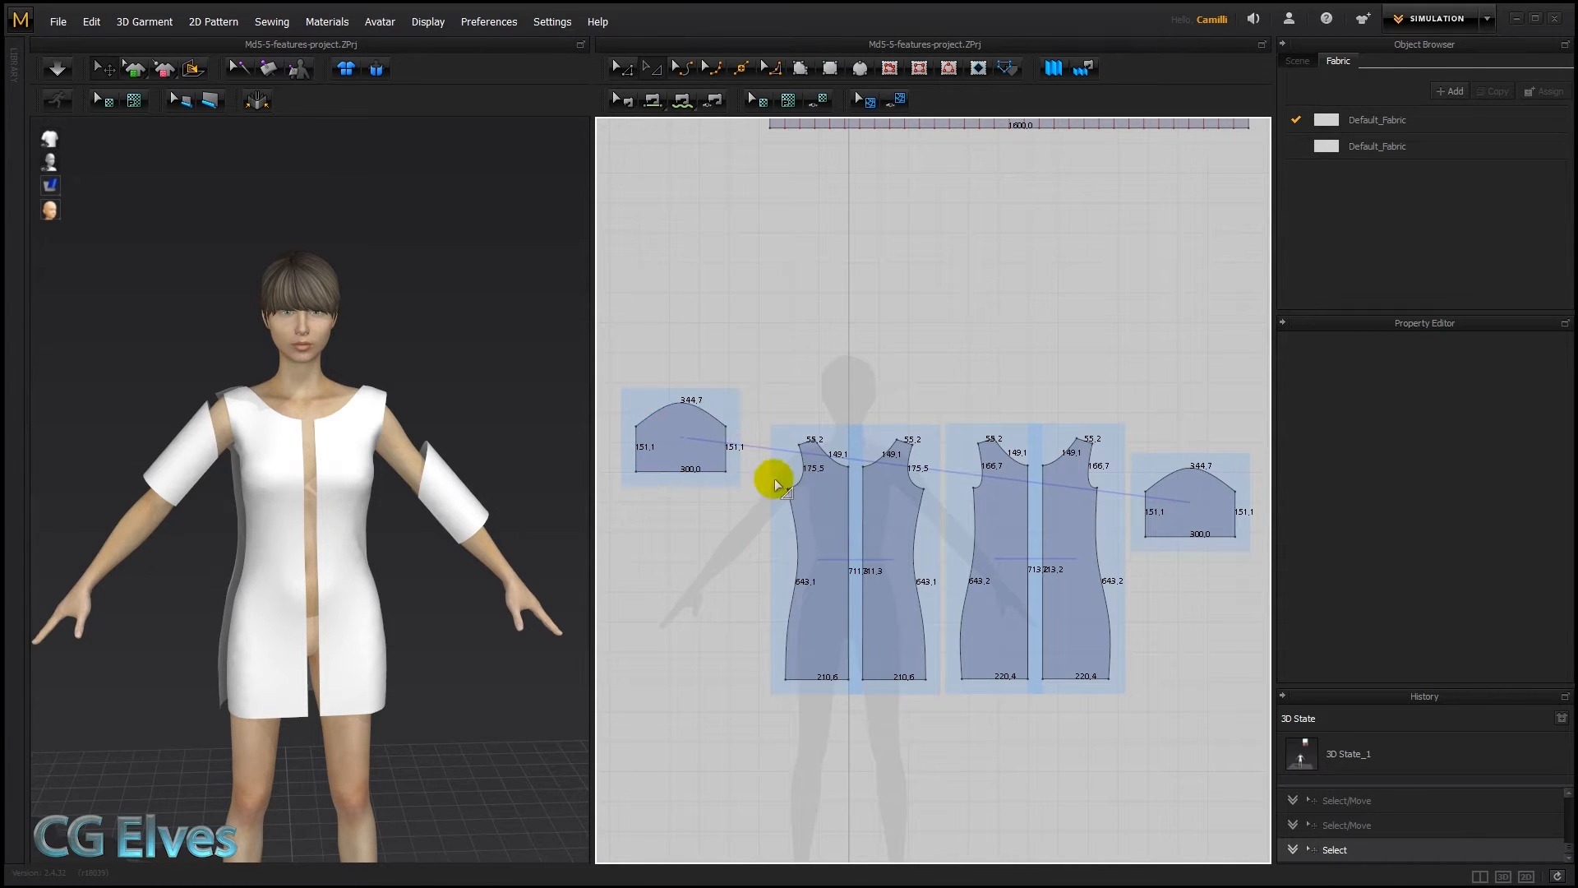
{"action": "mouse_move", "coordinate": [759, 412]}
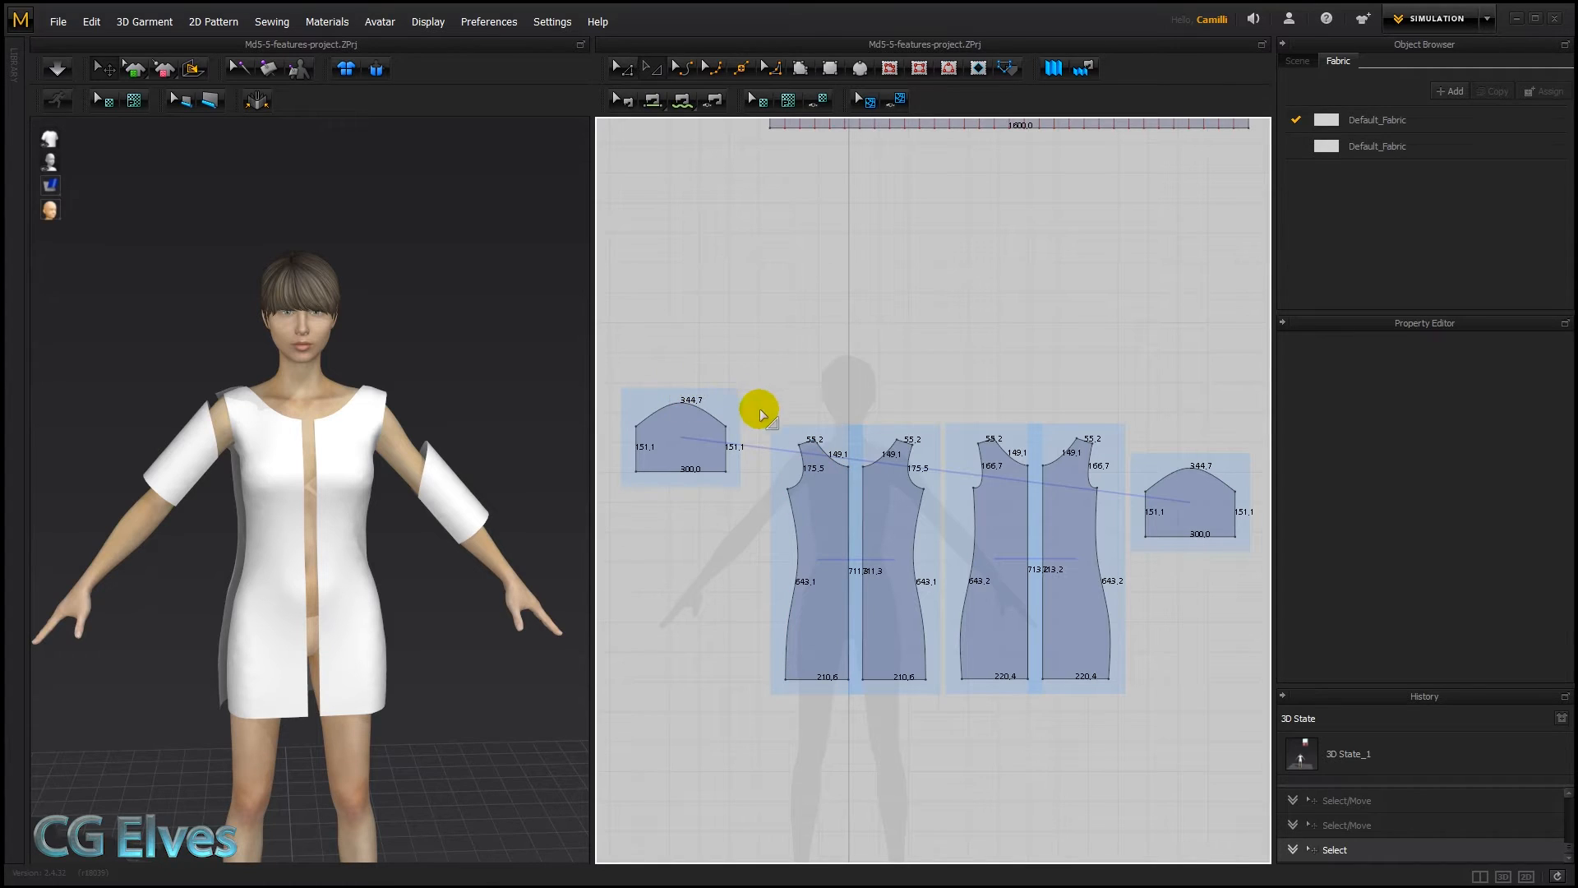
{"action": "mouse_move", "coordinate": [944, 617]}
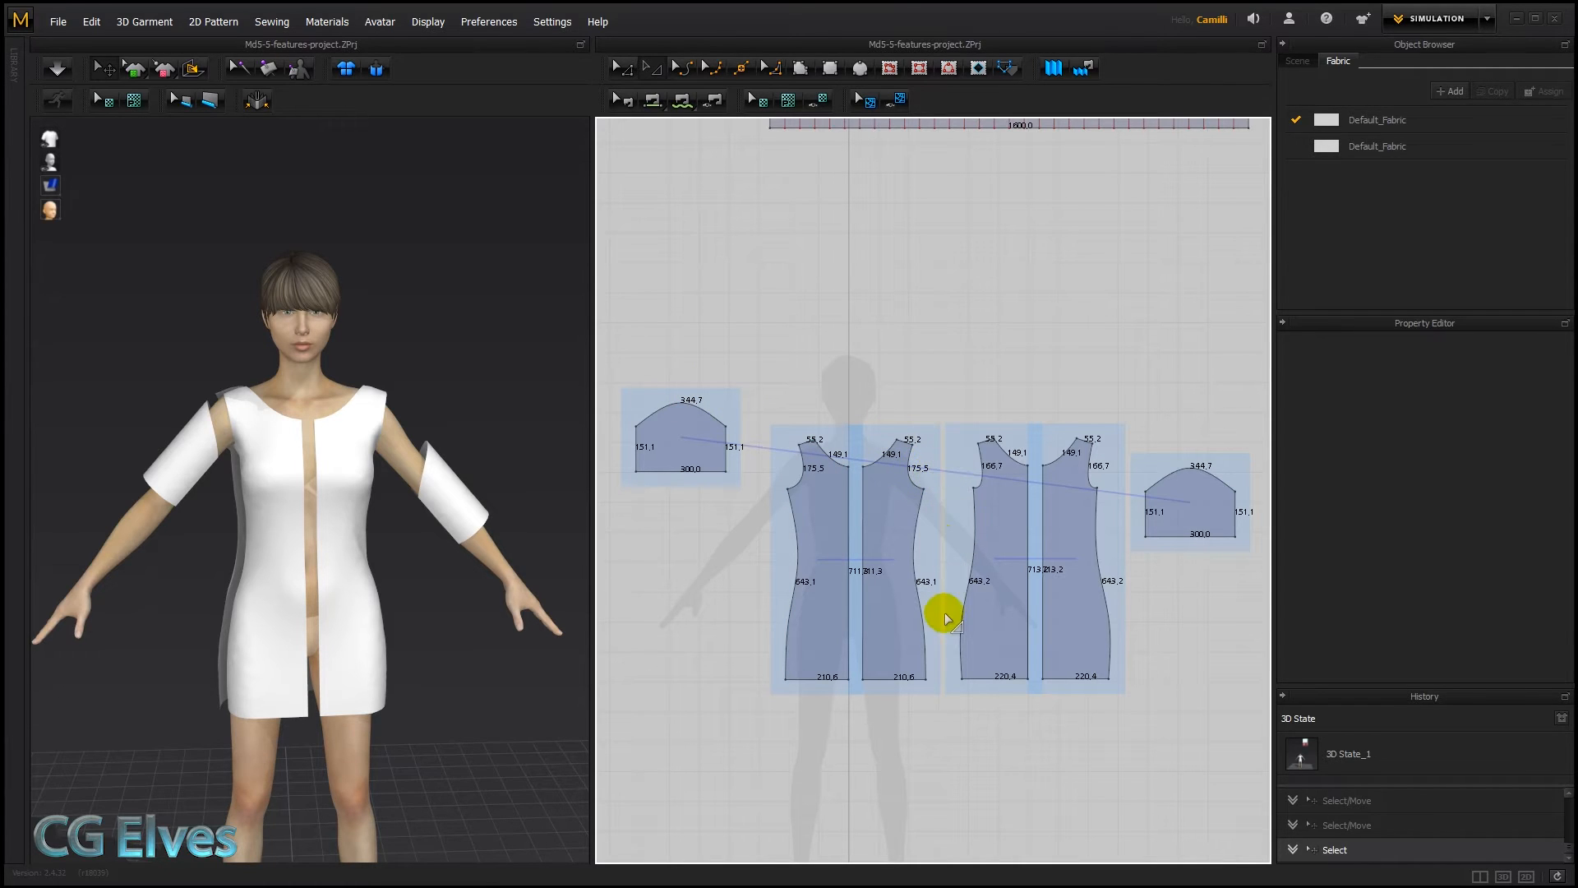
{"action": "mouse_move", "coordinate": [763, 434]}
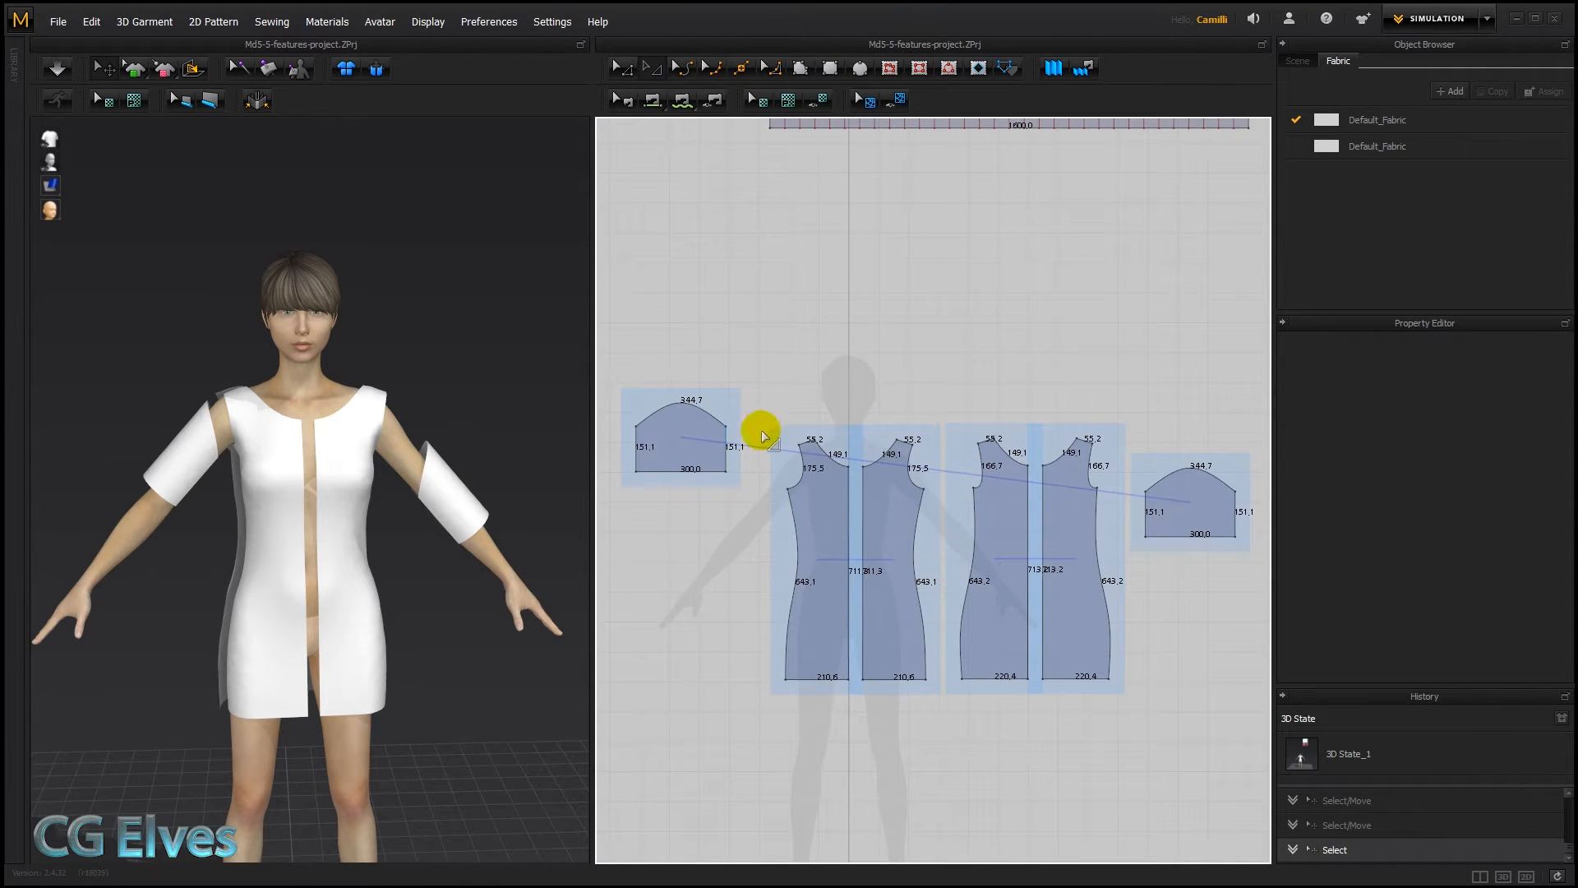
{"action": "mouse_move", "coordinate": [754, 654]}
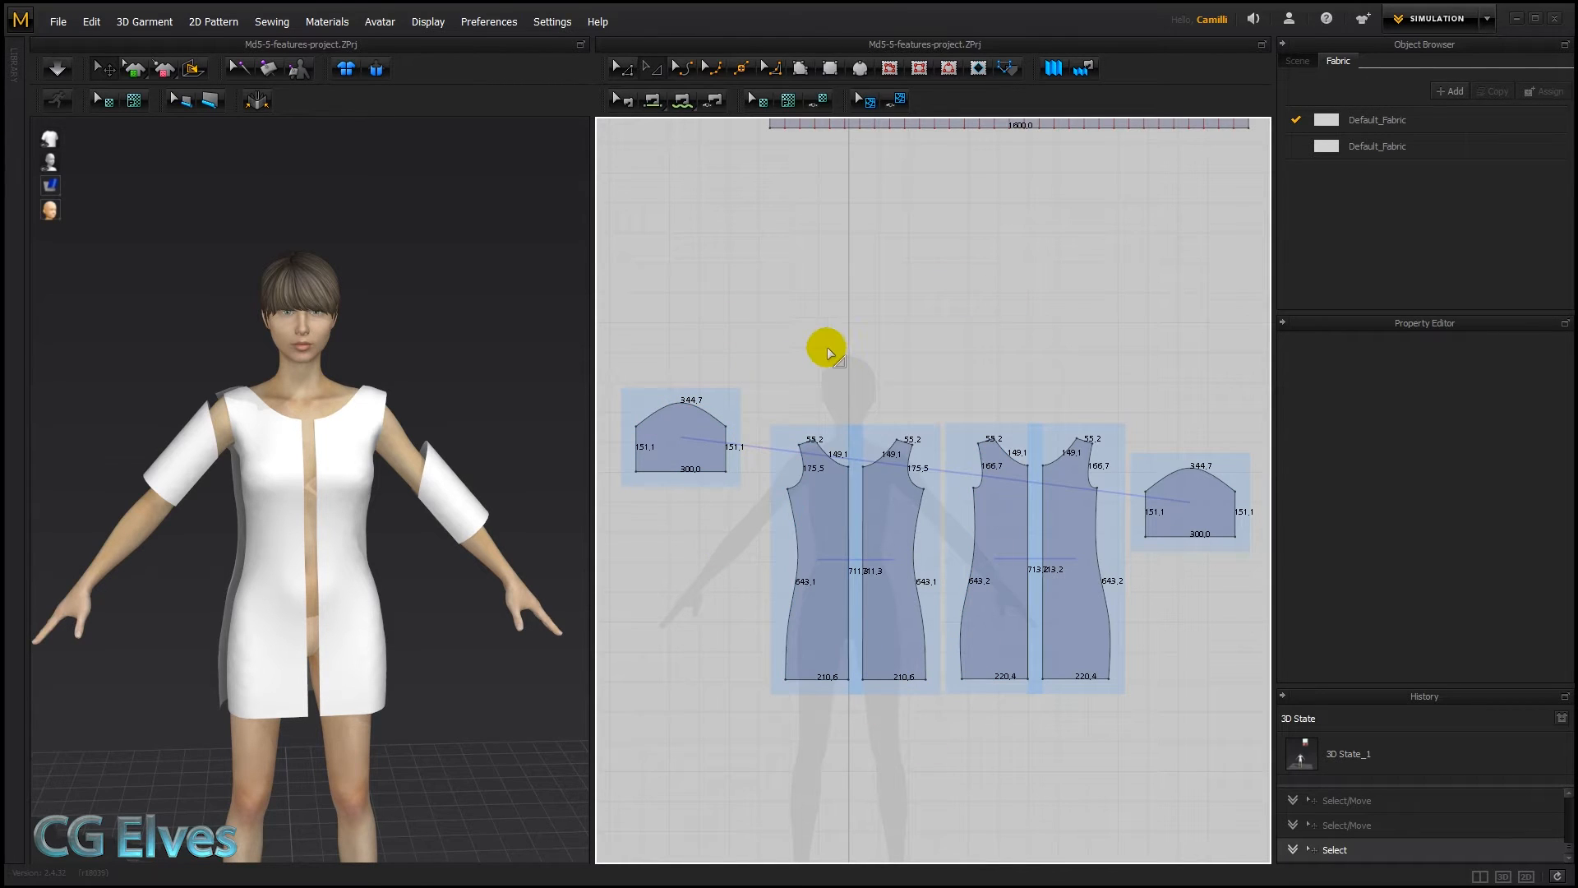
{"action": "mouse_move", "coordinate": [795, 330]}
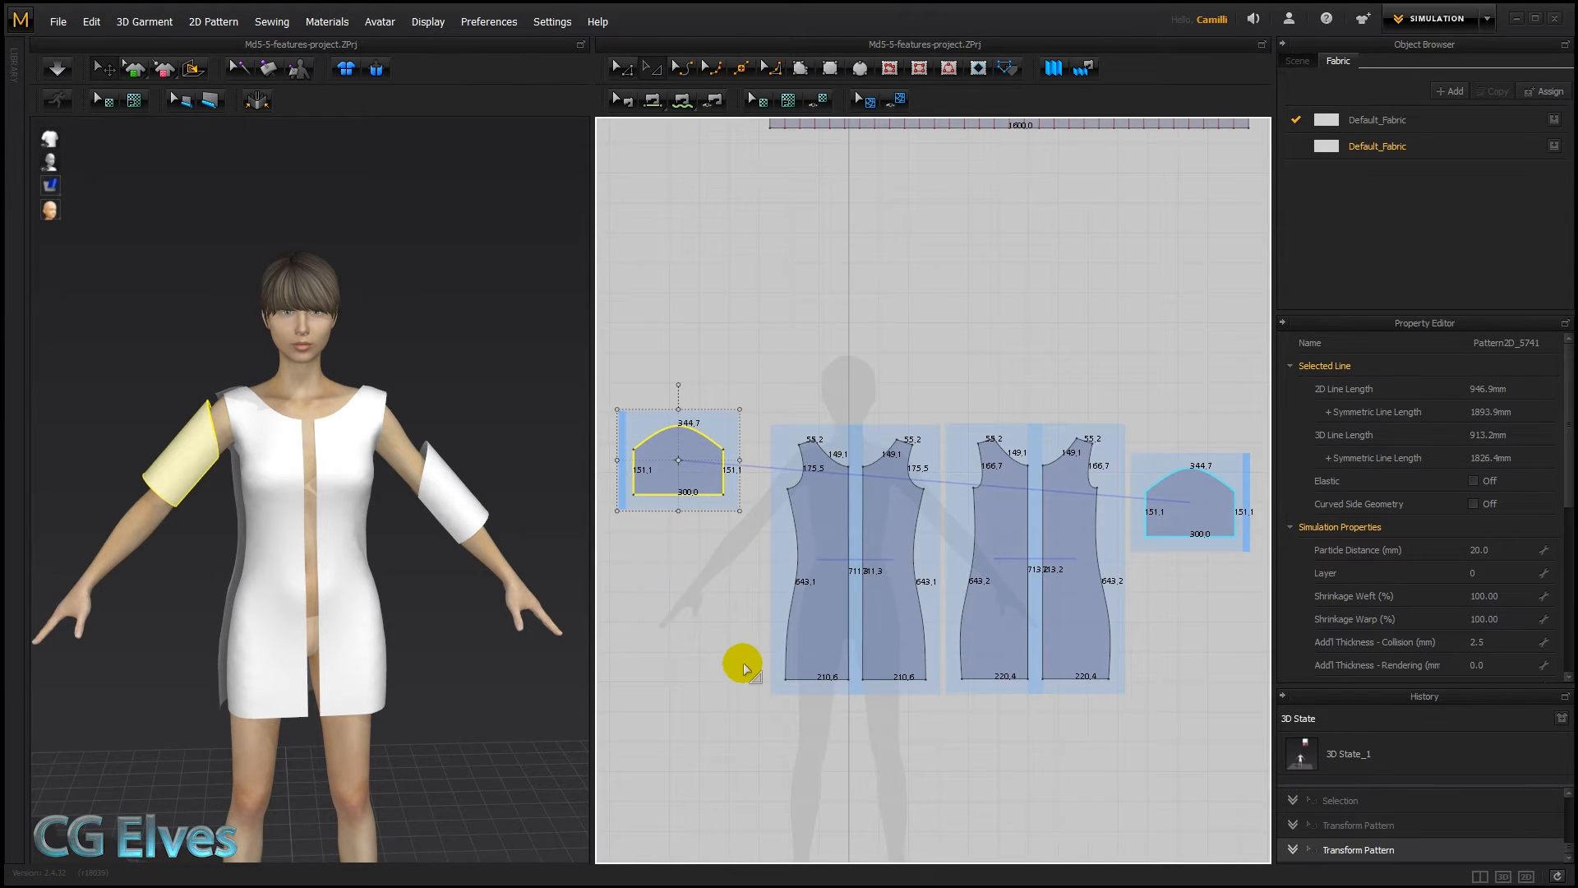
{"action": "mouse_move", "coordinate": [715, 332]}
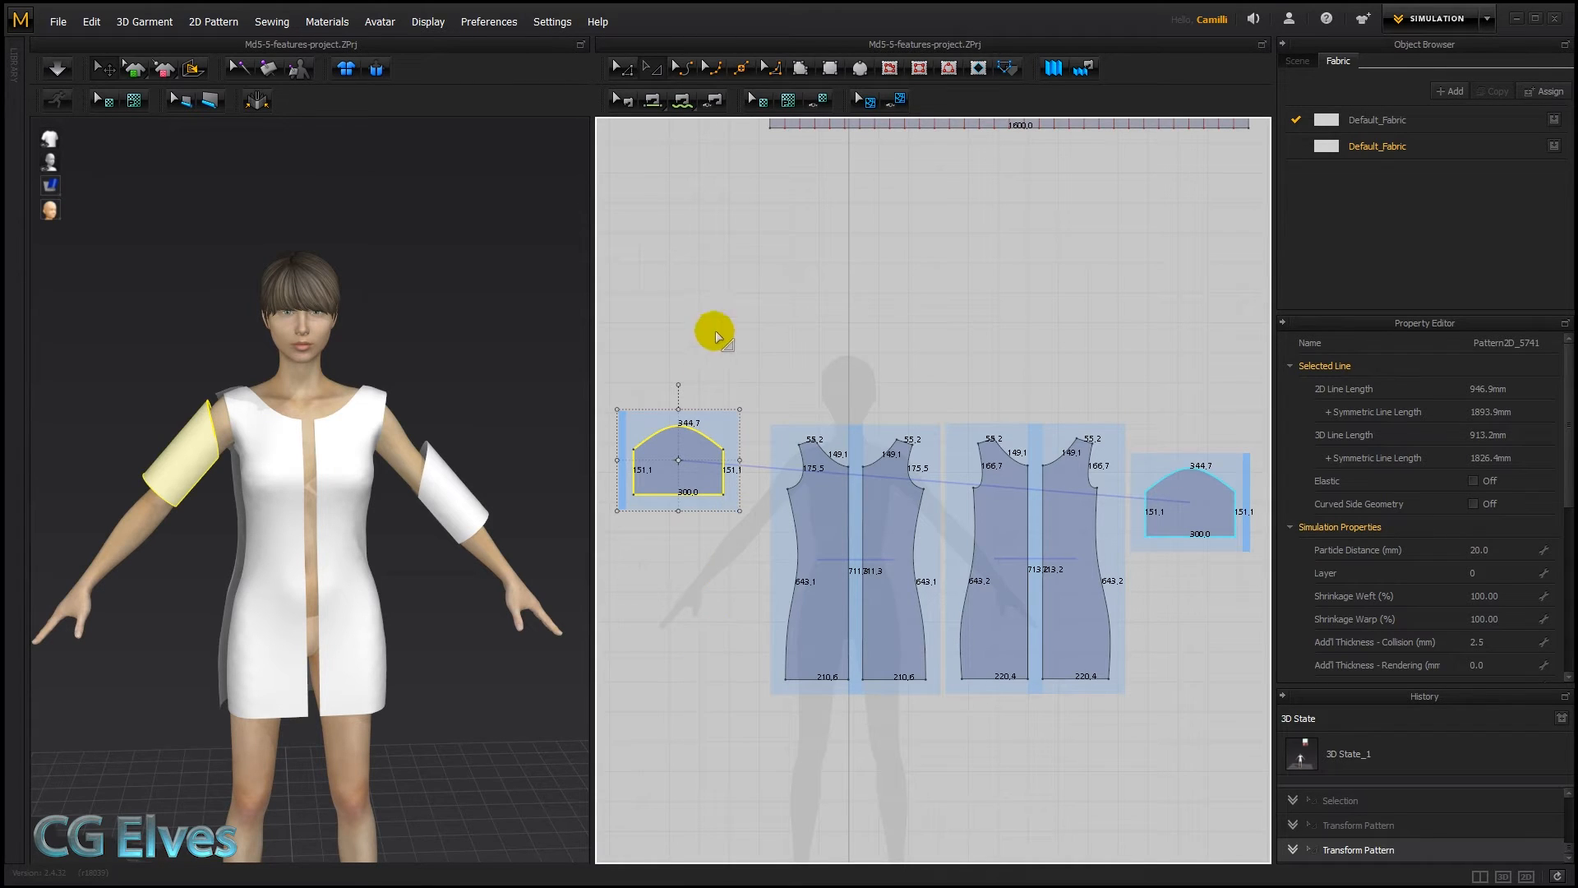
Sew the sleeve cap onto the front and back armholes as a 1:N seam
{"action": "left_click", "coordinate": [725, 346]}
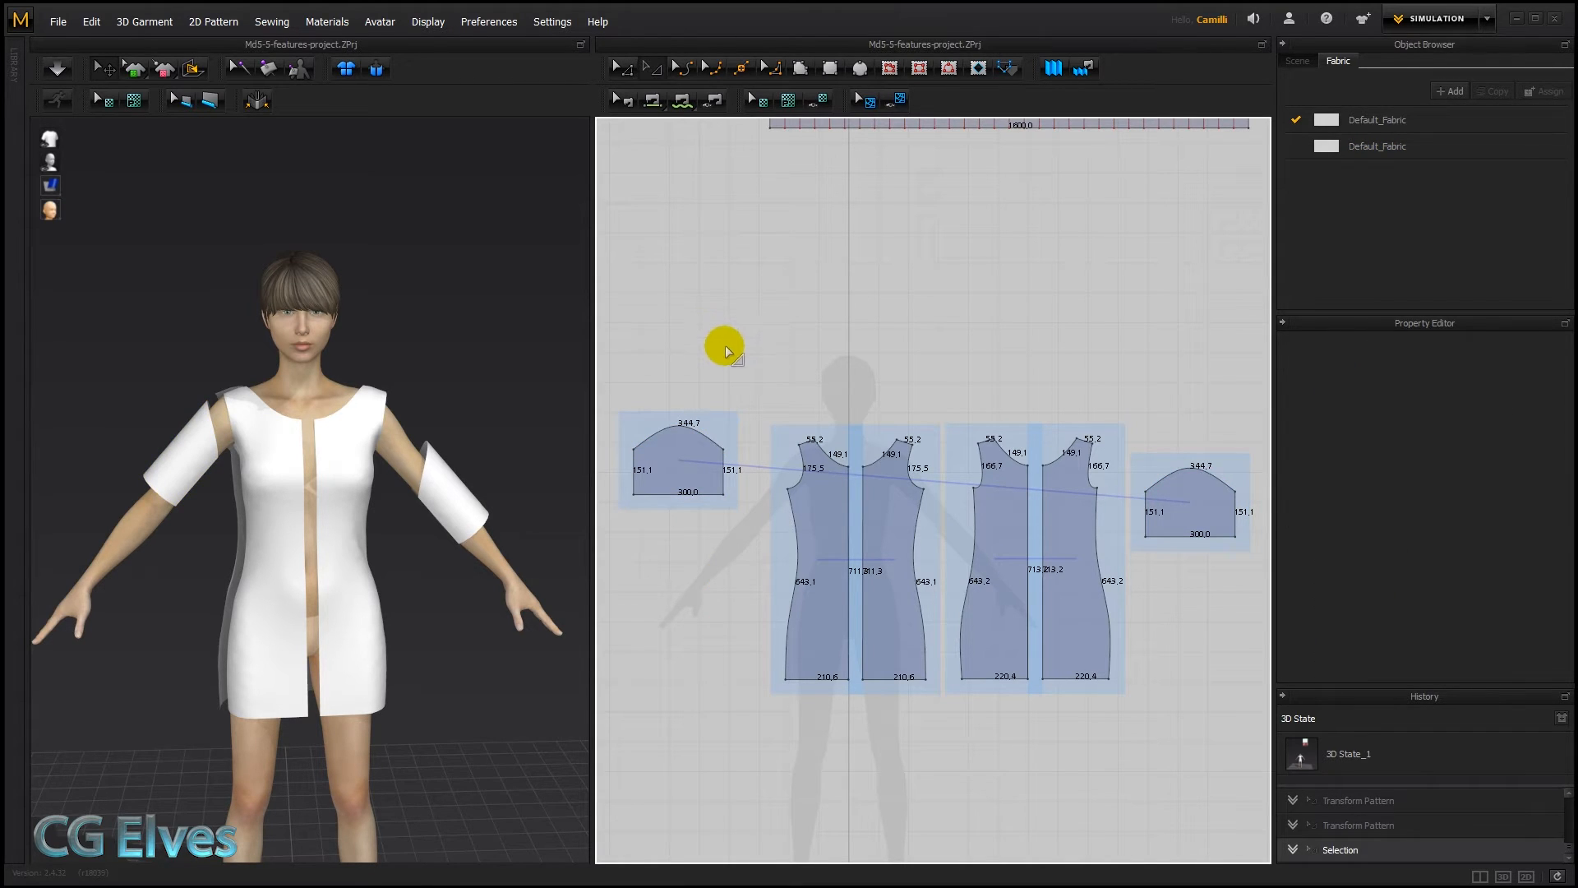
{"action": "mouse_move", "coordinate": [669, 385]}
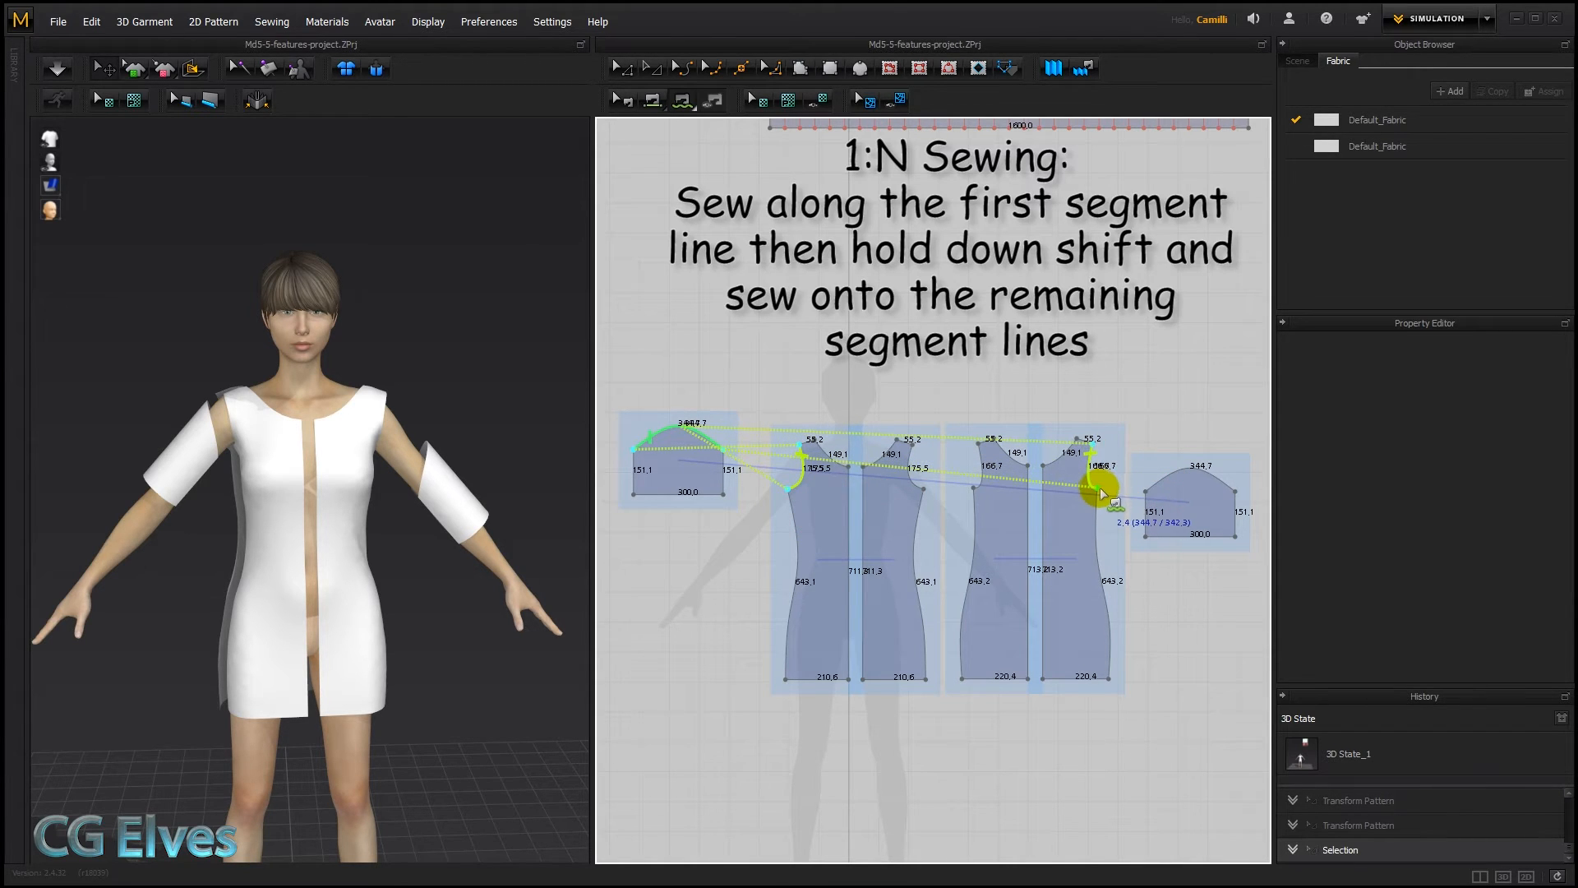
{"action": "left_click", "coordinate": [860, 404]}
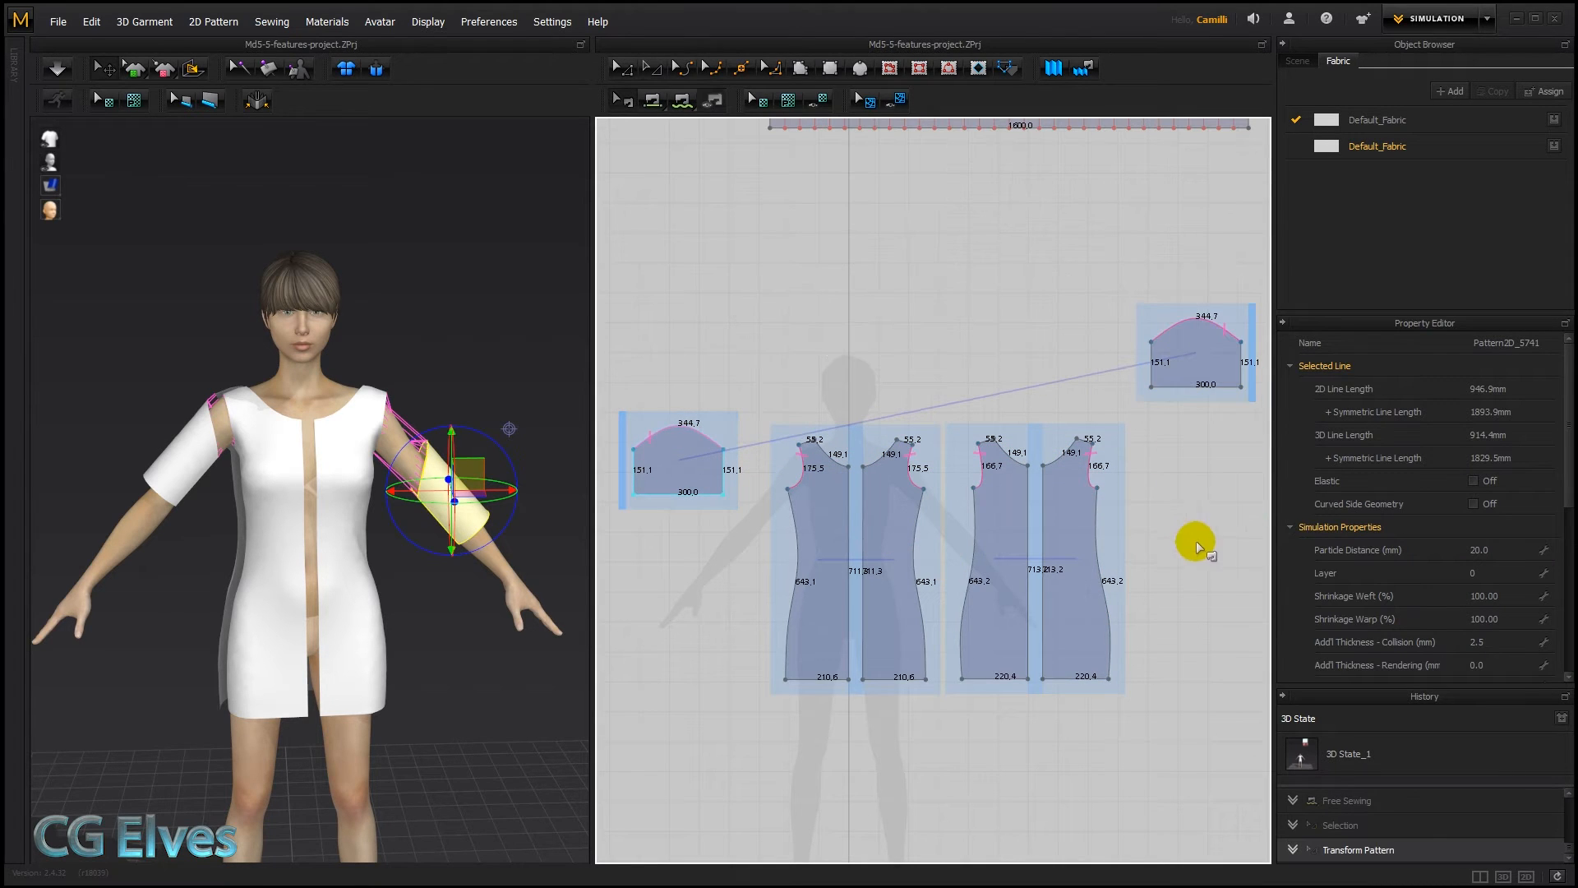
{"action": "mouse_move", "coordinate": [840, 469]}
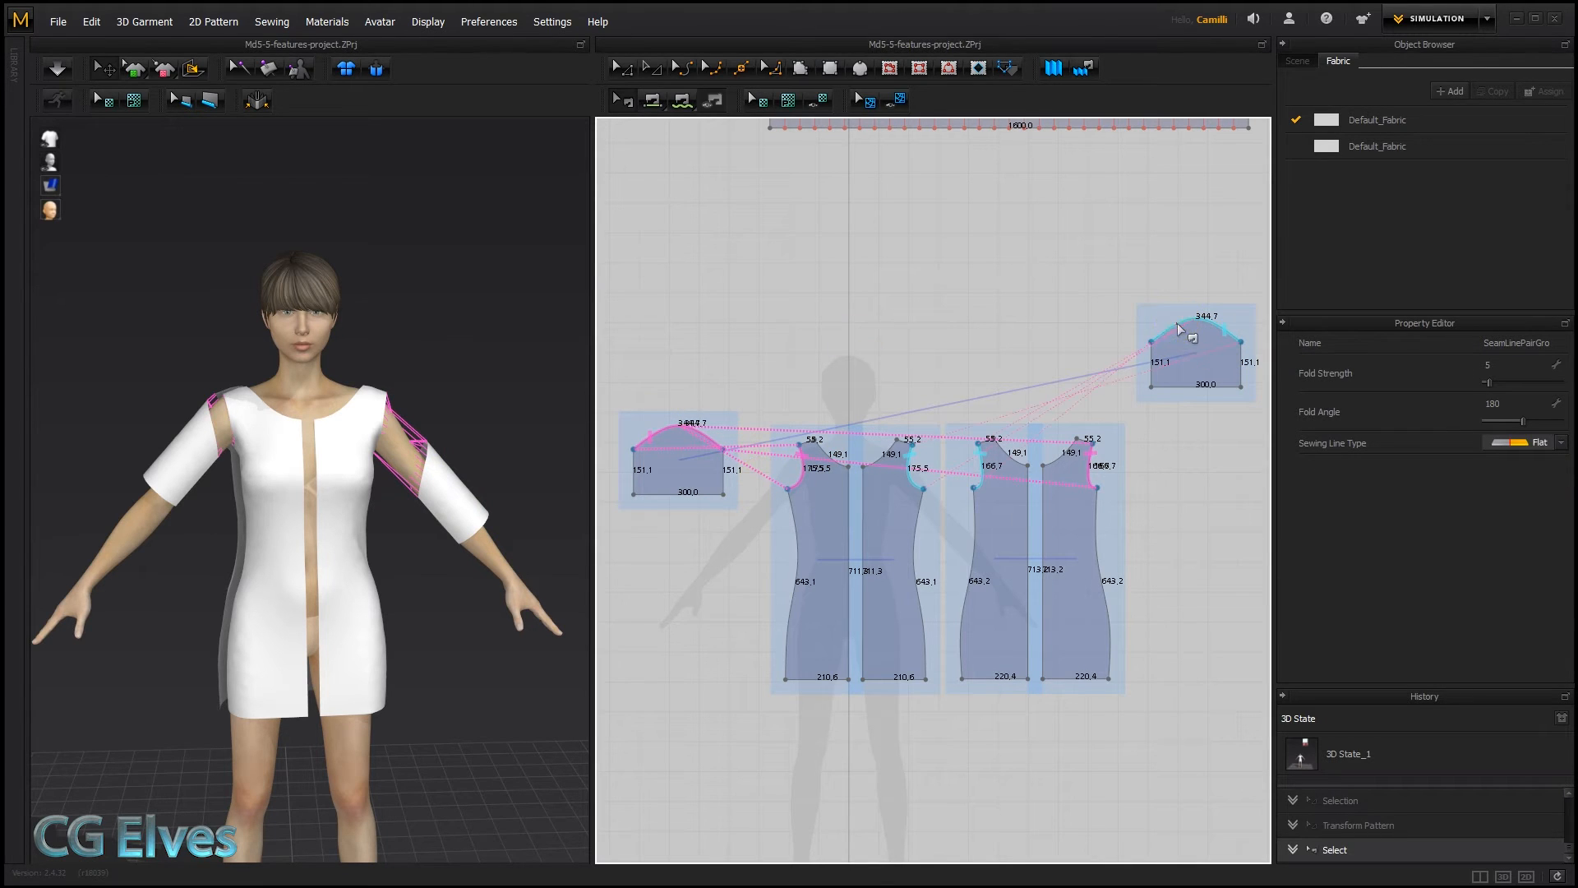
Sew the front-to-back side seams and the centre front seam joining the two front halves
{"action": "left_click", "coordinate": [909, 446]}
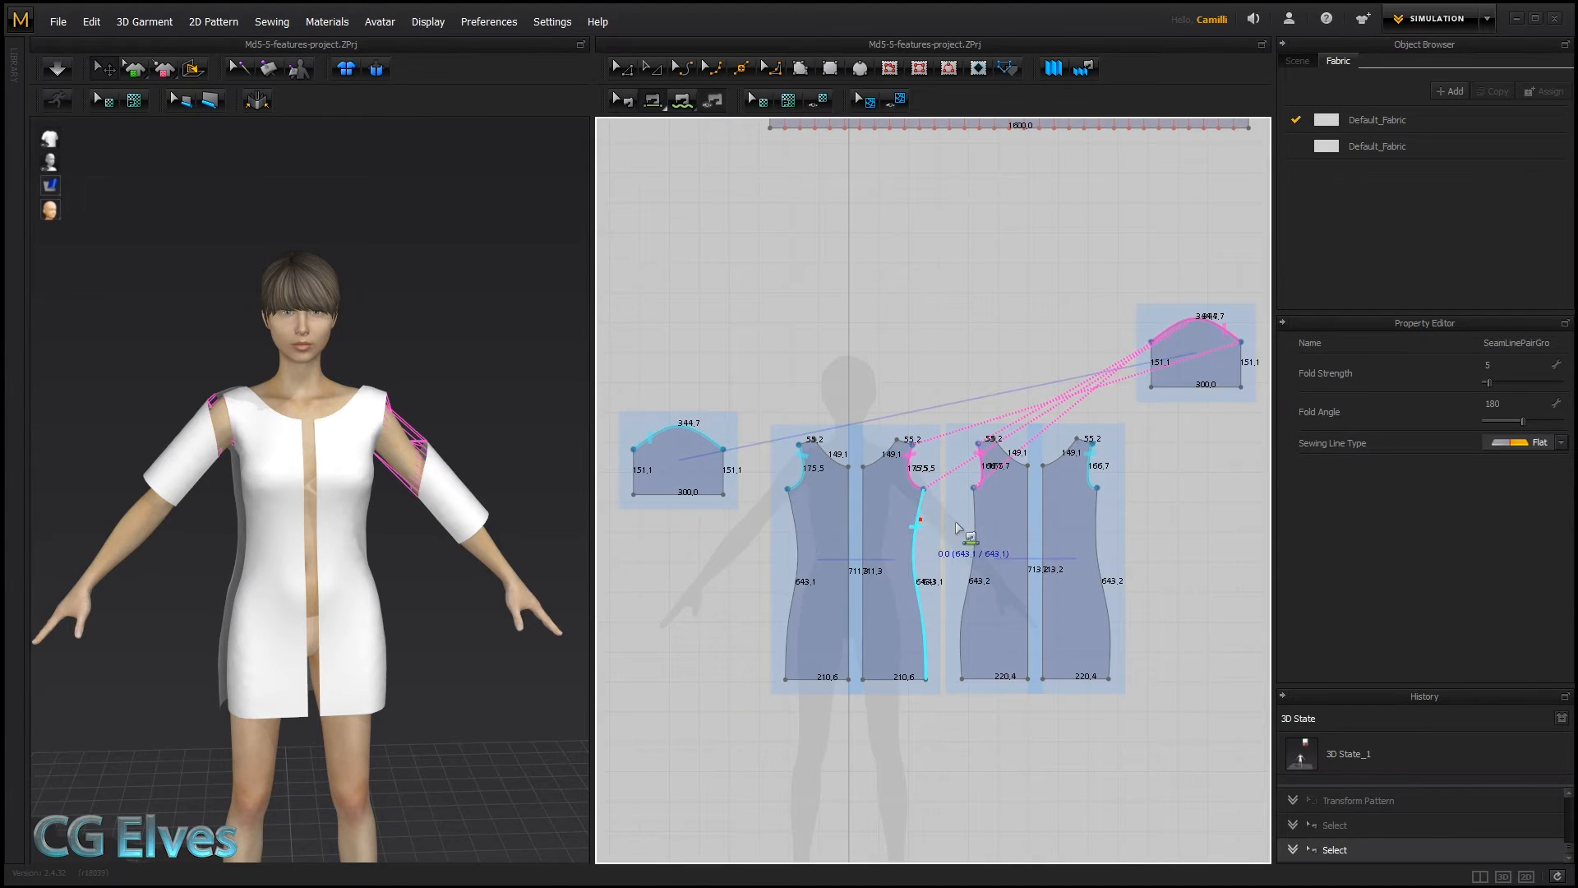
{"action": "left_click", "coordinate": [817, 535]}
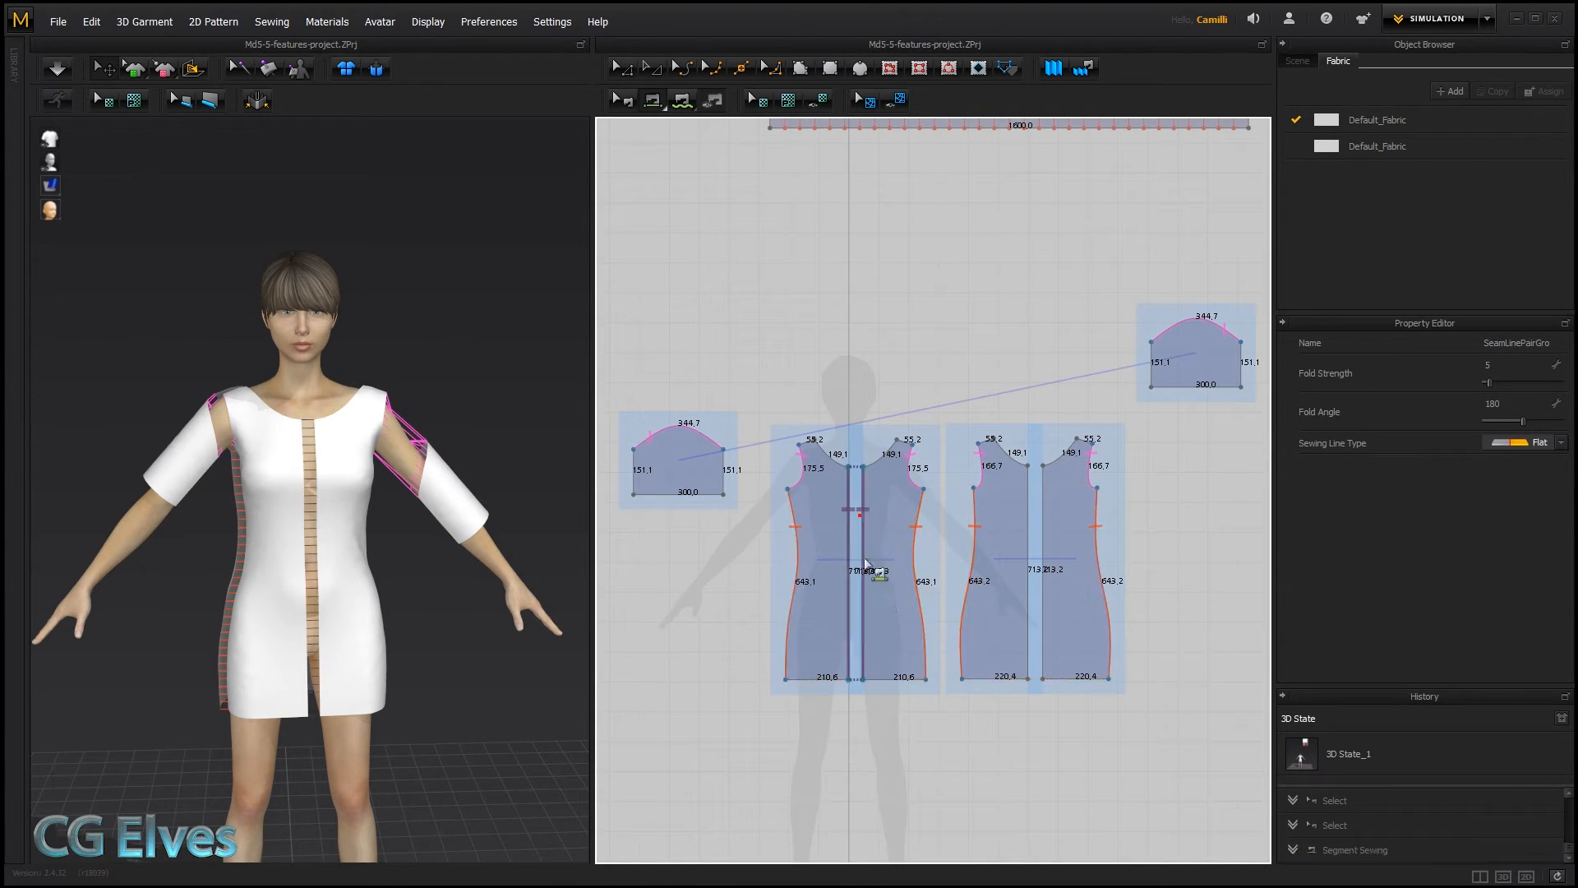
{"action": "left_click", "coordinate": [968, 536]}
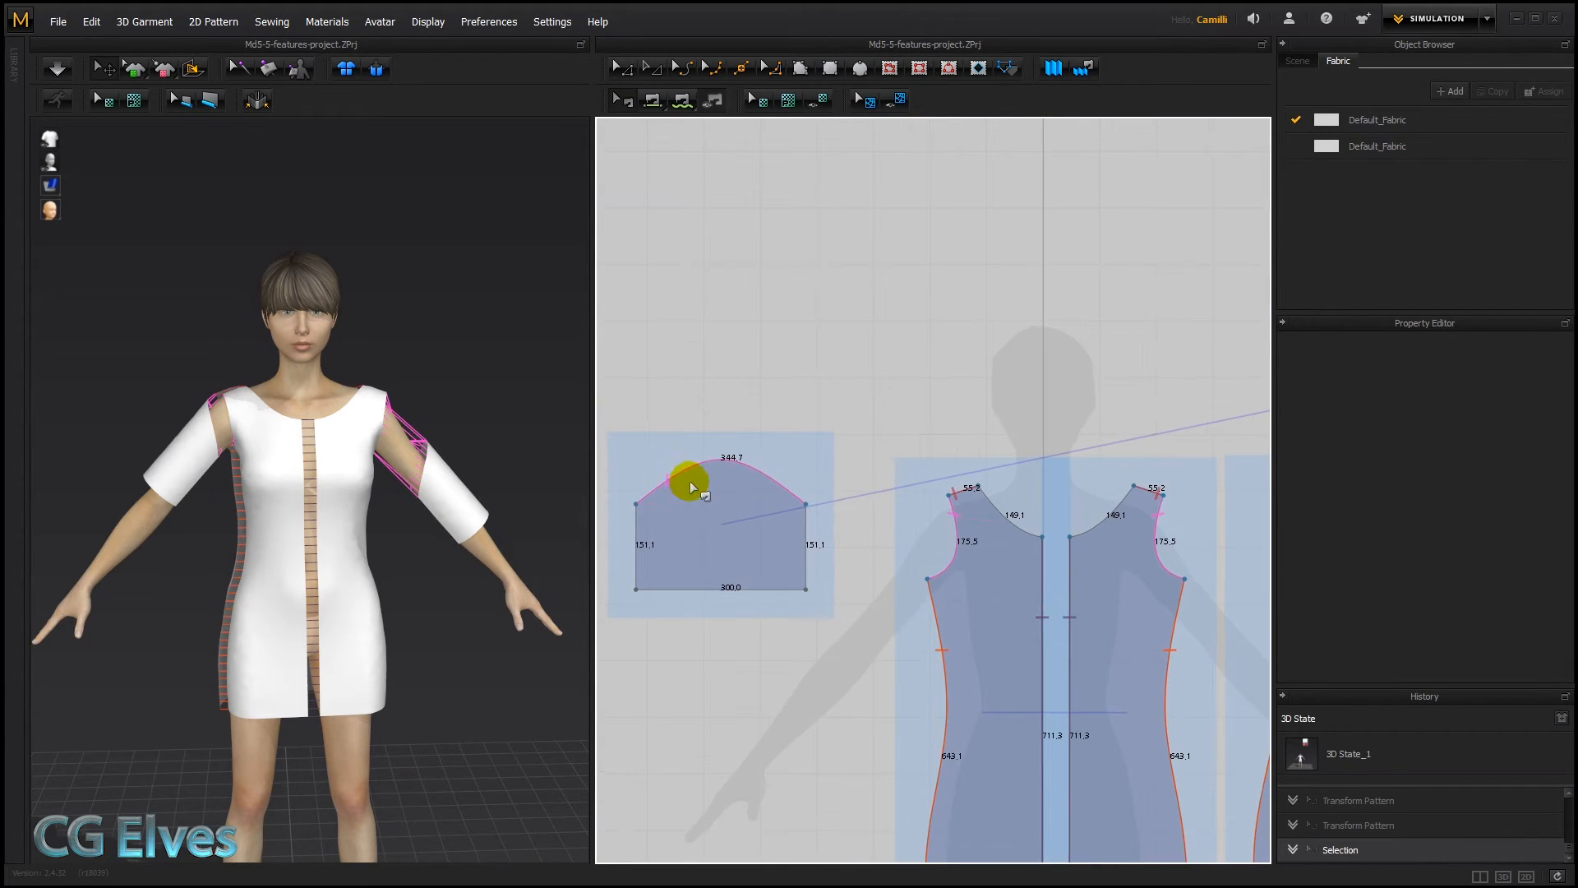
Select the sleeve cap's seam line in the 2D window
{"action": "left_click", "coordinate": [795, 513]}
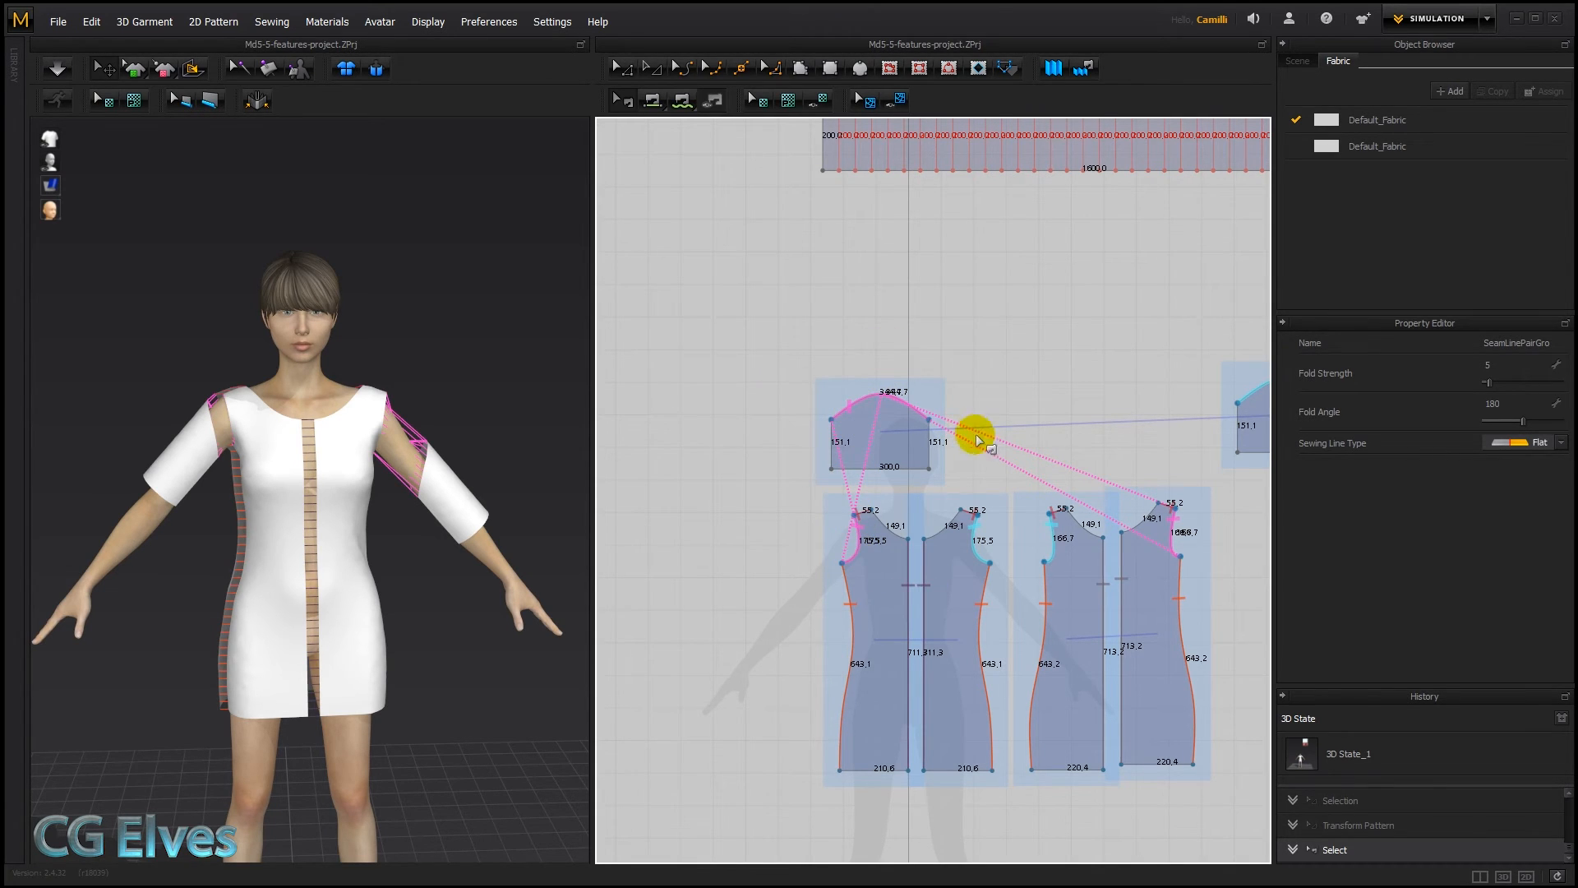
{"action": "mouse_move", "coordinate": [1001, 490]}
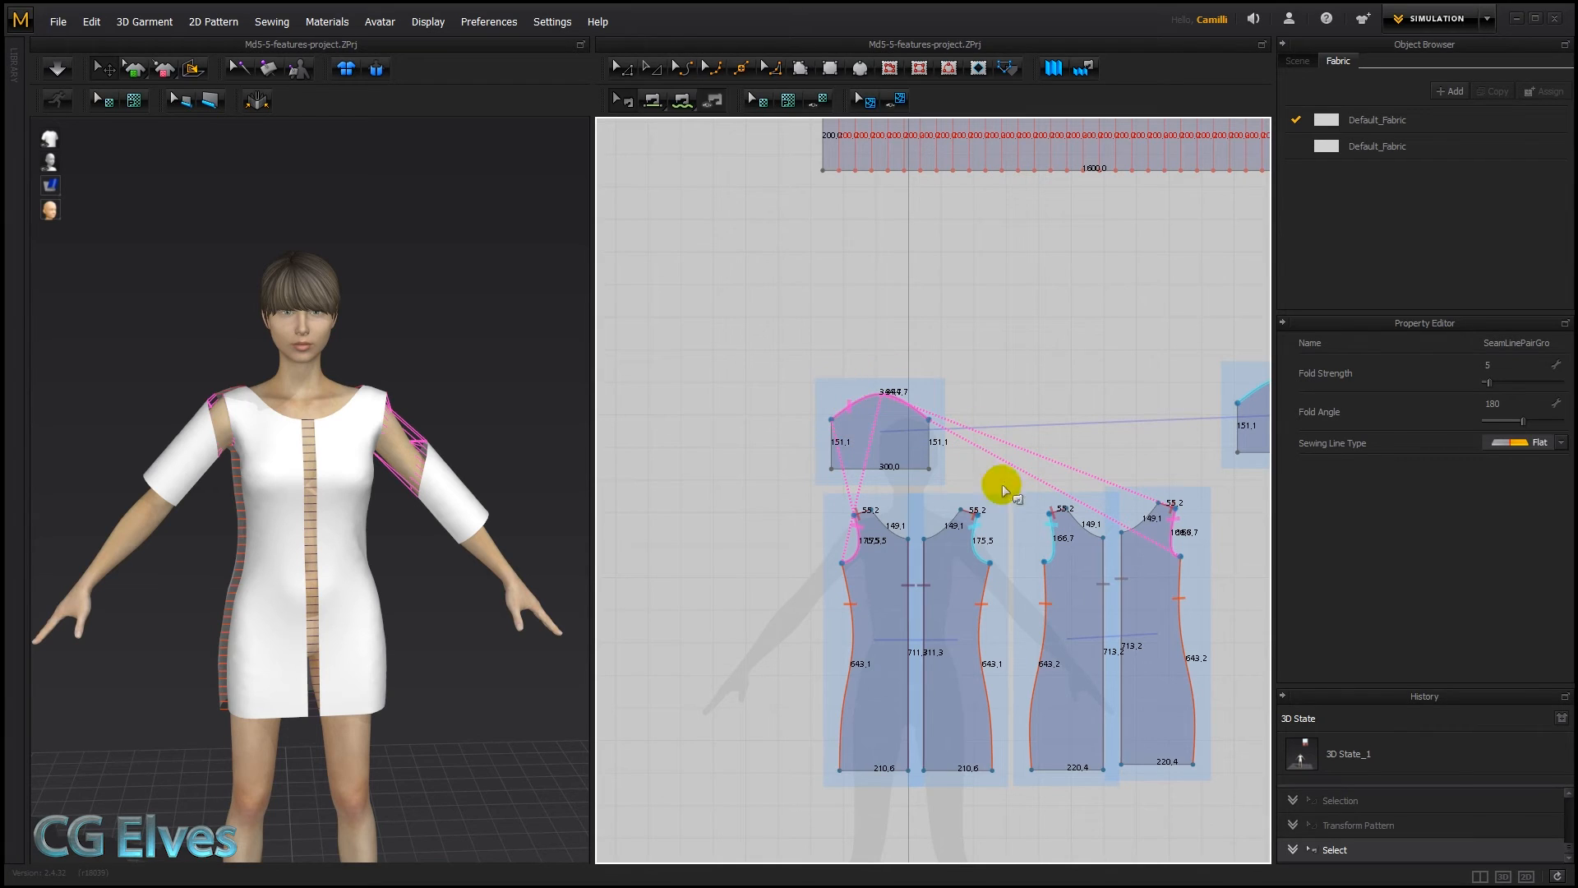
{"action": "mouse_move", "coordinate": [896, 403]}
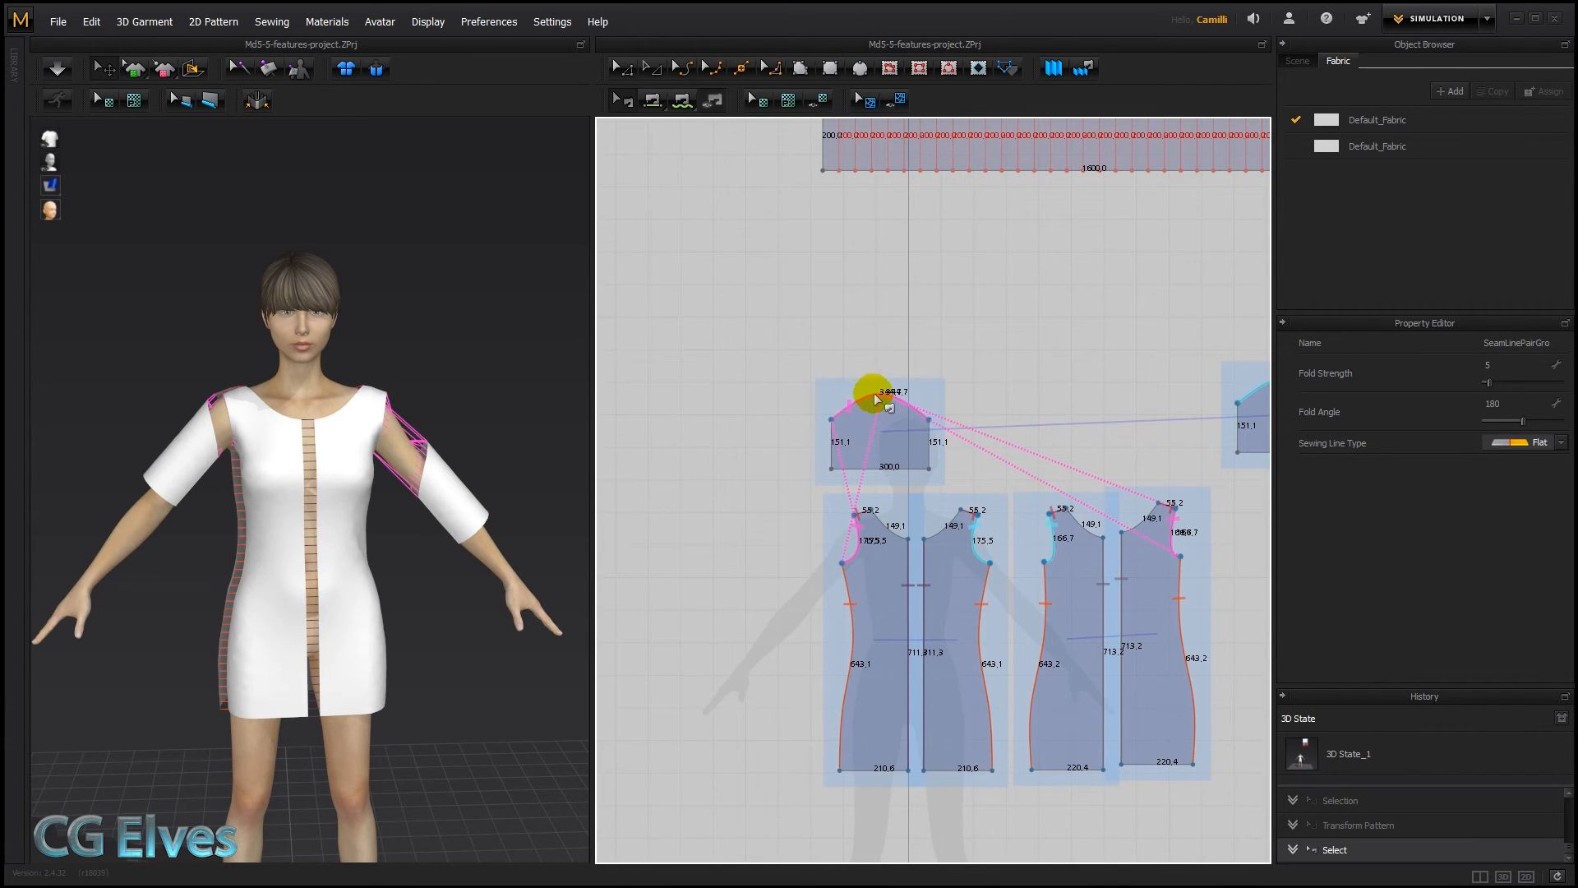
{"action": "left_click", "coordinate": [871, 396]}
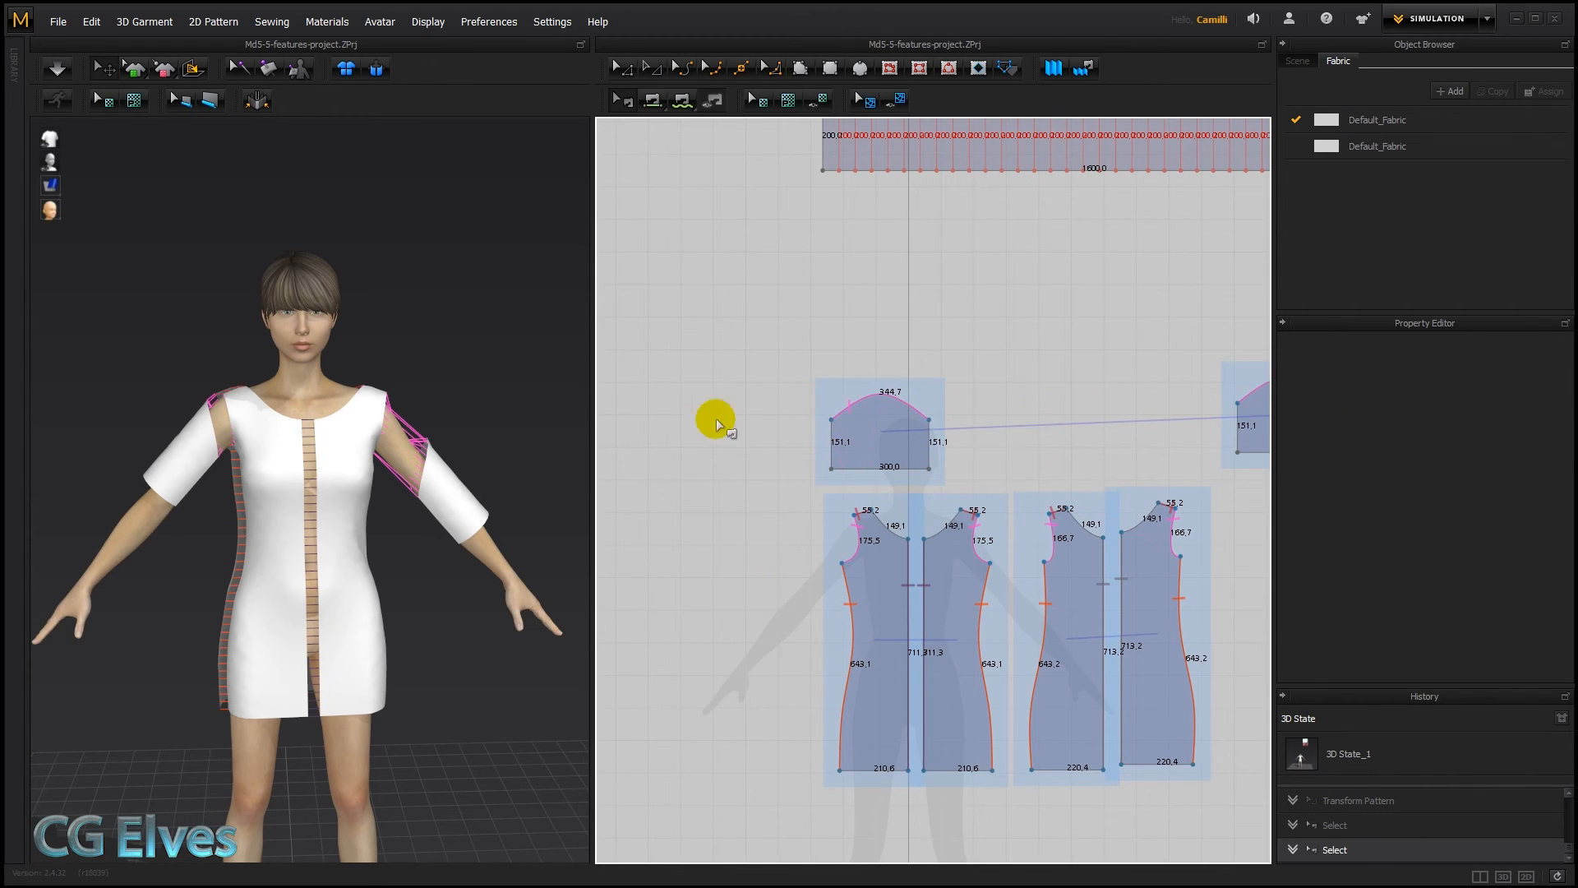
{"action": "mouse_move", "coordinate": [909, 388]}
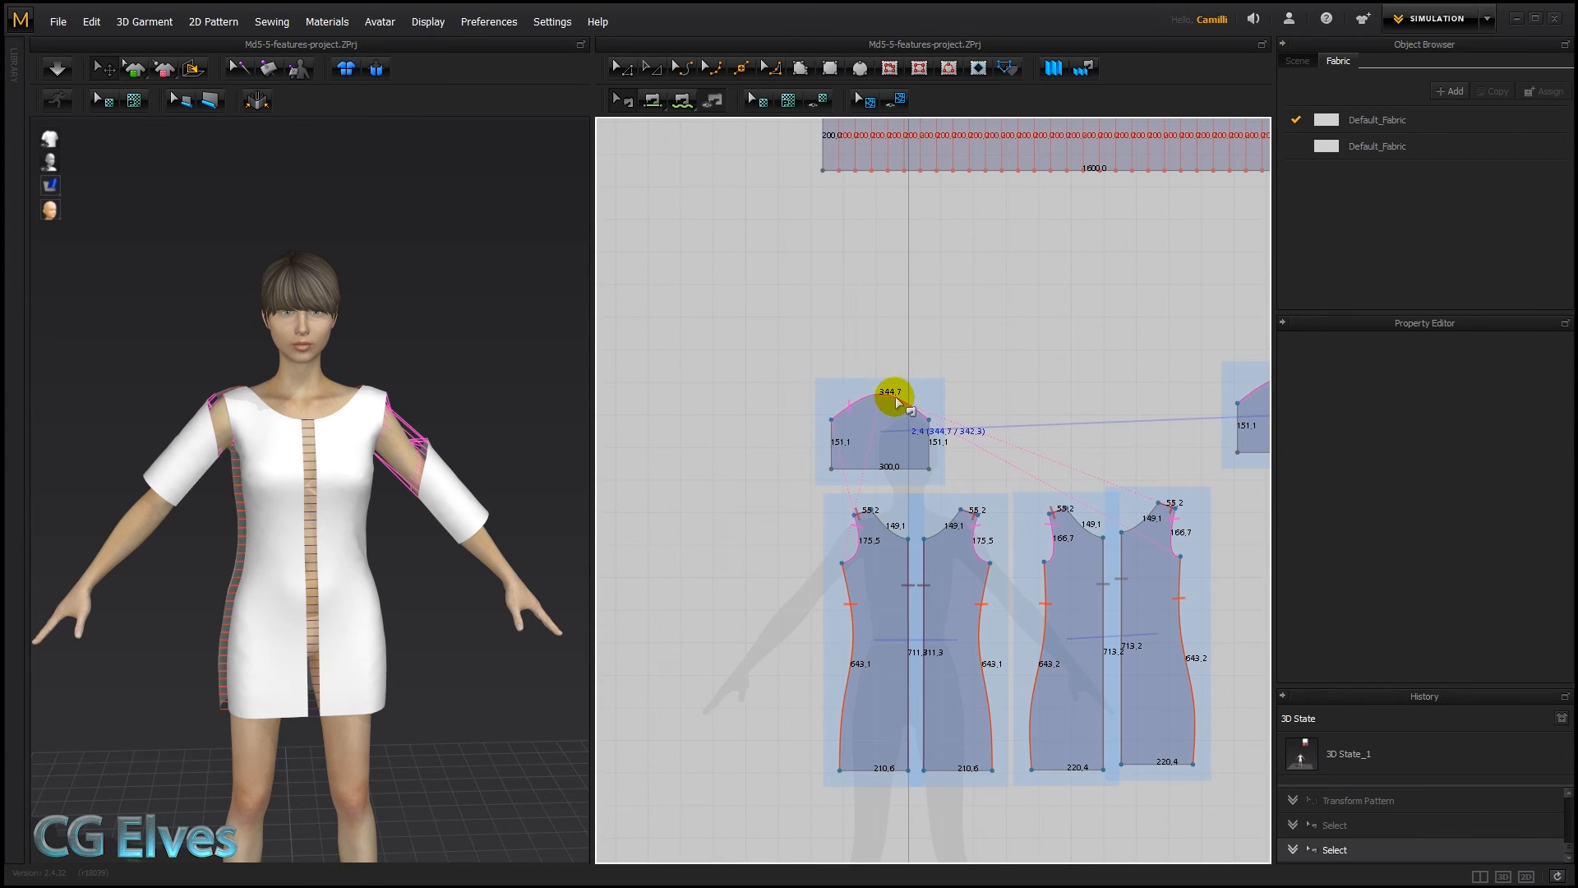
{"action": "right_click", "coordinate": [894, 392]}
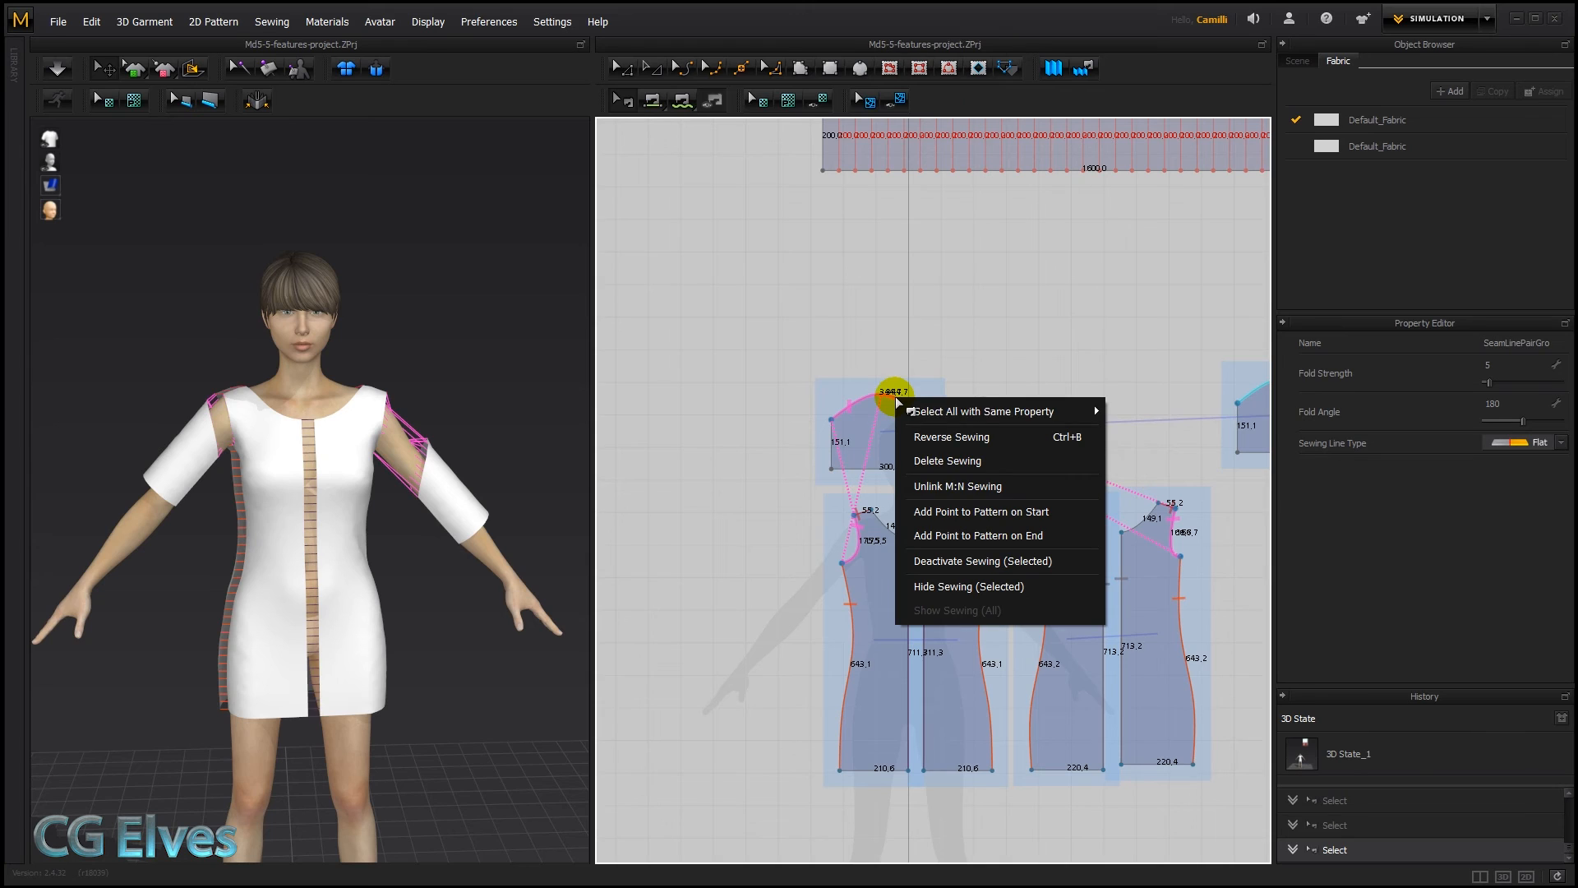
{"action": "mouse_move", "coordinate": [959, 487]}
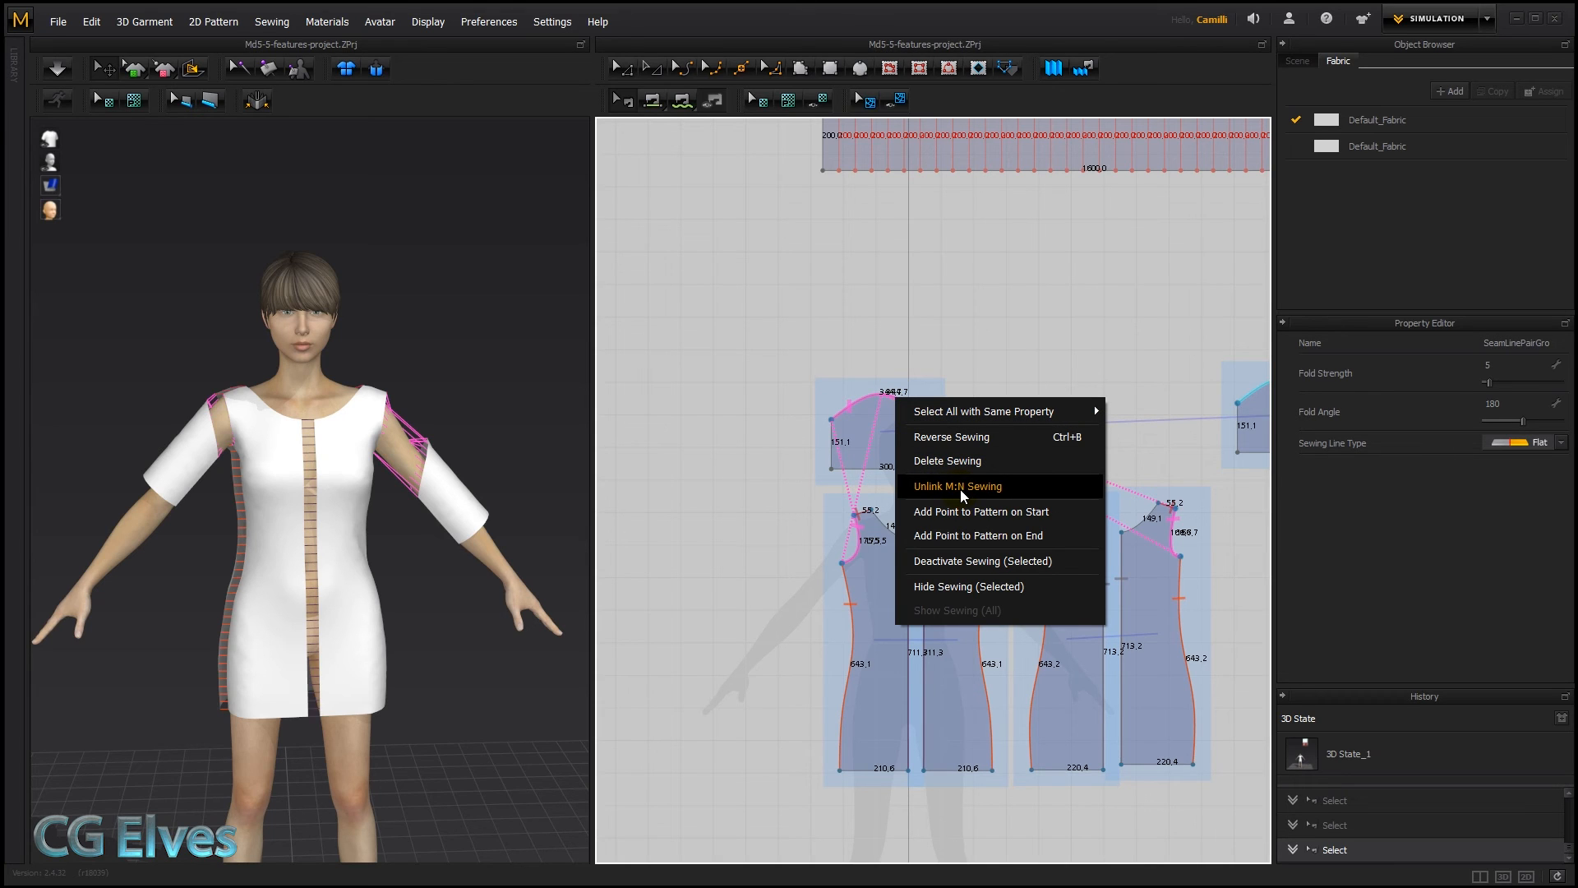
{"action": "mouse_move", "coordinate": [947, 460]}
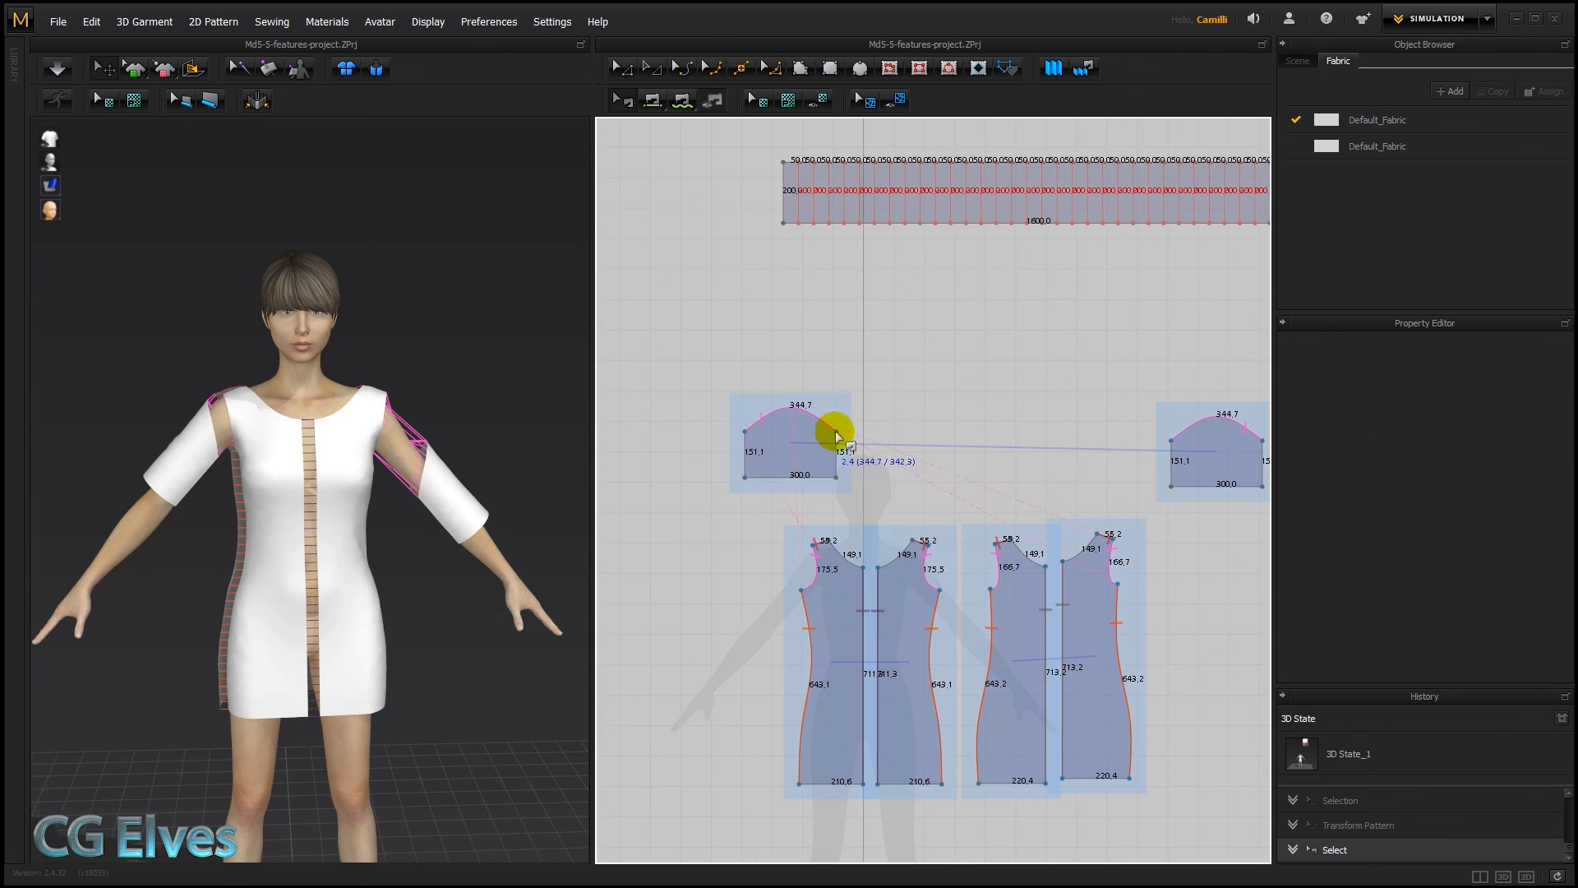
{"action": "mouse_move", "coordinate": [820, 417]}
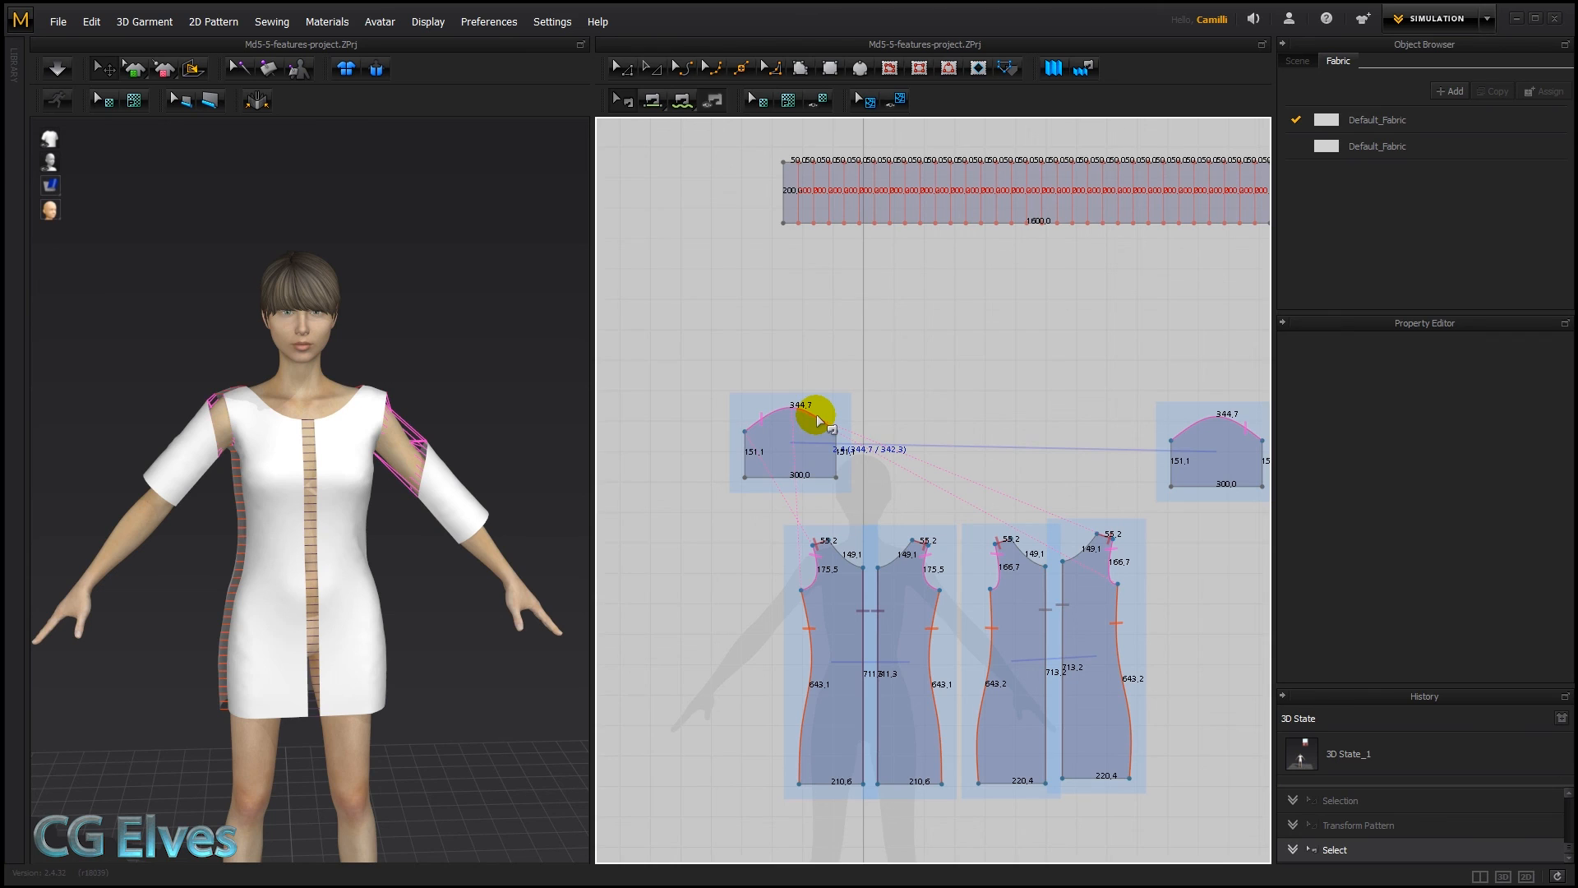
Apply Unlink M:N Sewing to the sleeve cap seam, splitting it into separate seams
{"action": "right_click", "coordinate": [774, 413]}
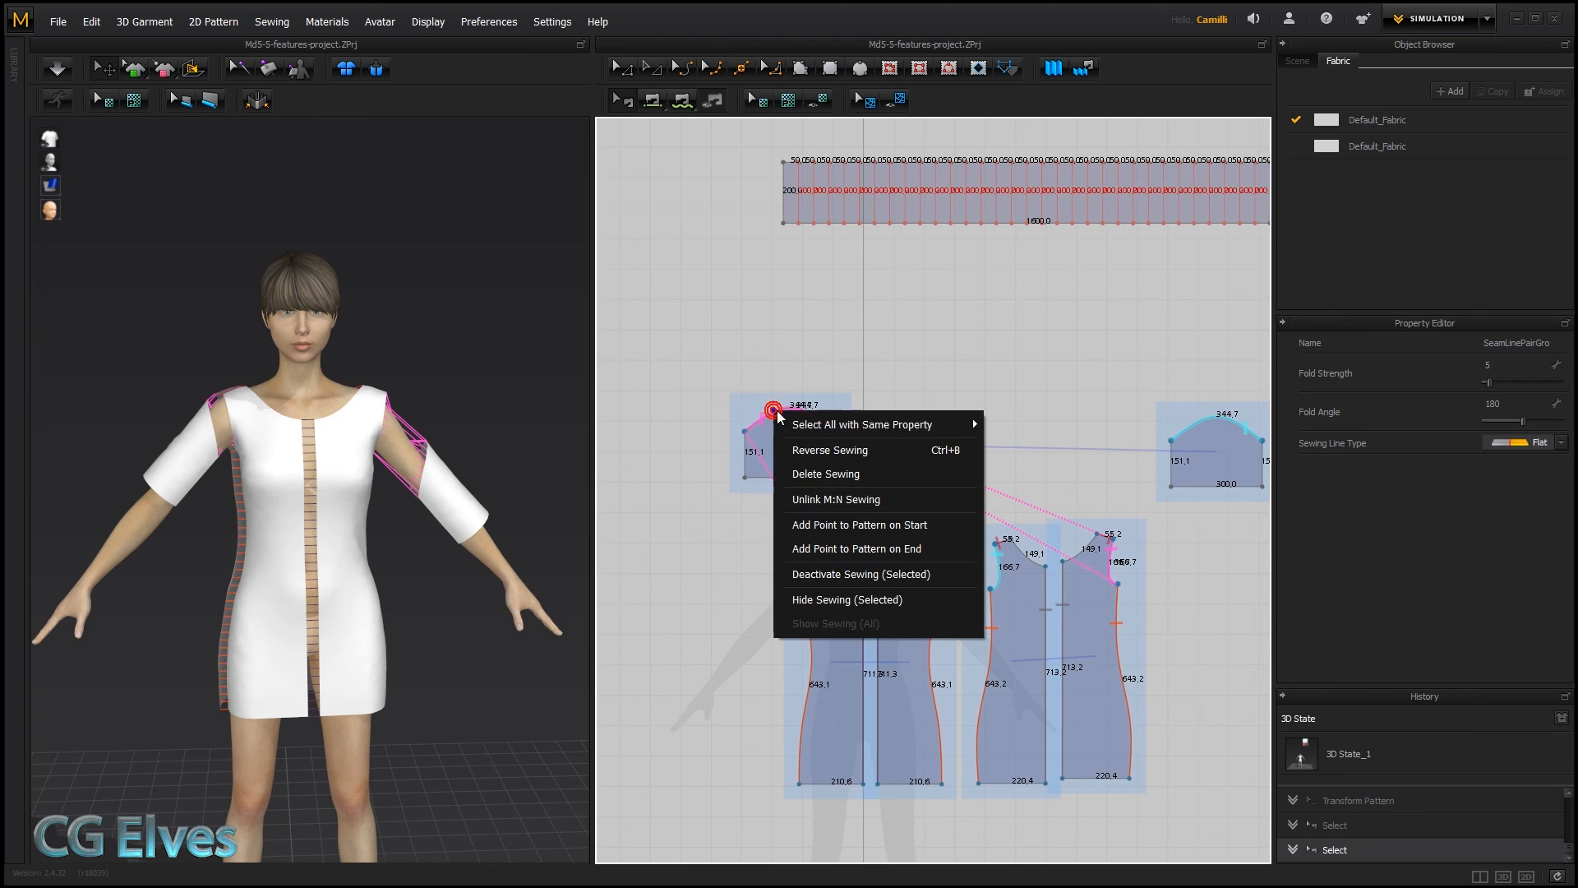
{"action": "left_click", "coordinate": [835, 500]}
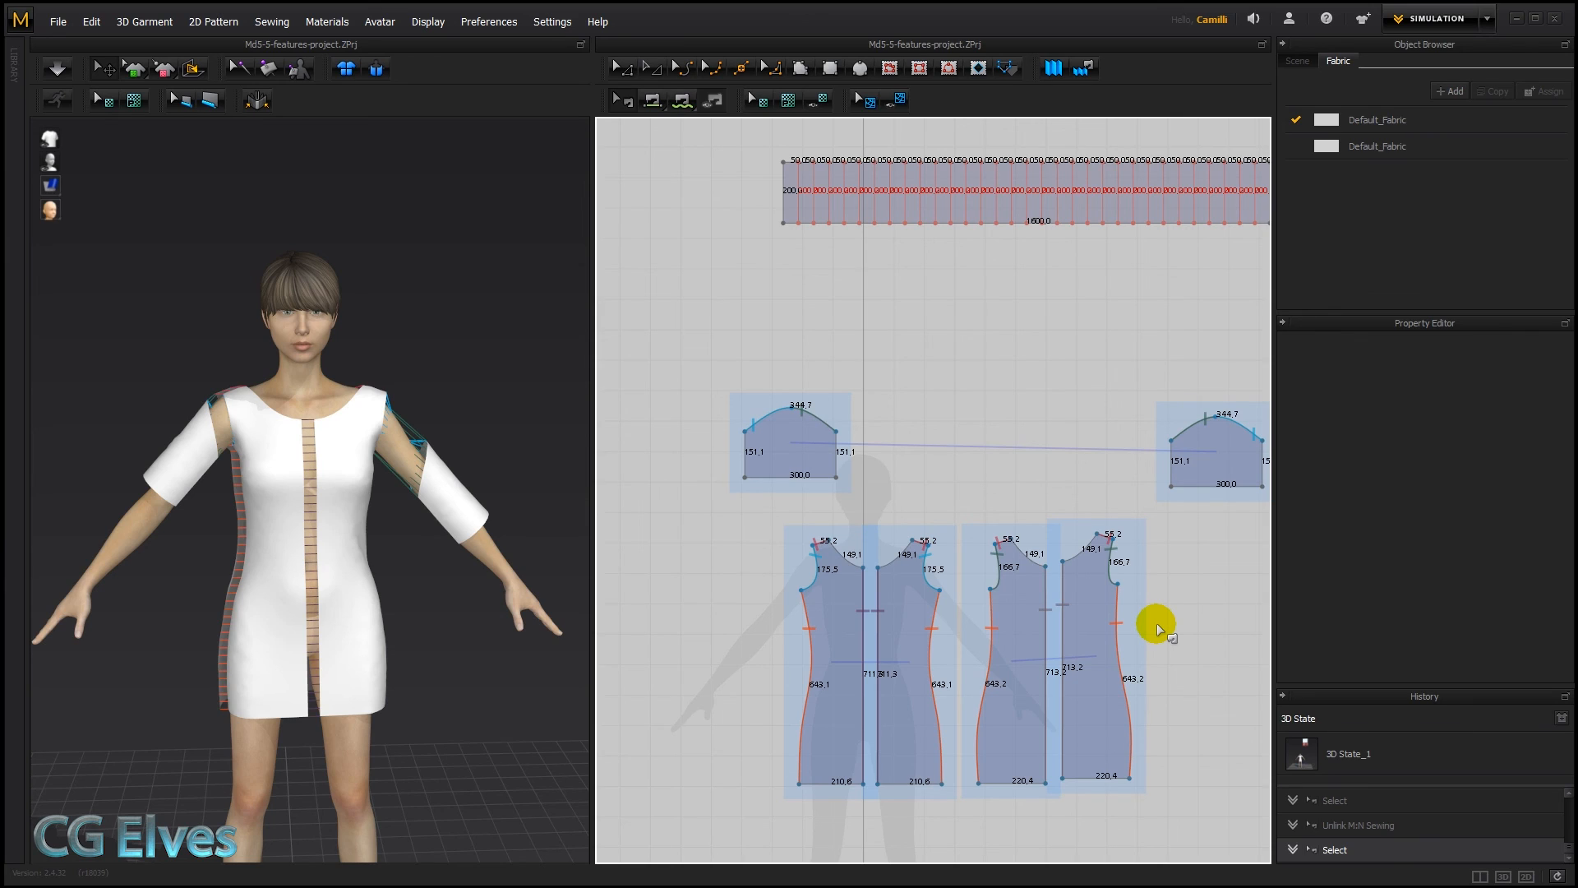
{"action": "mouse_move", "coordinate": [963, 355]}
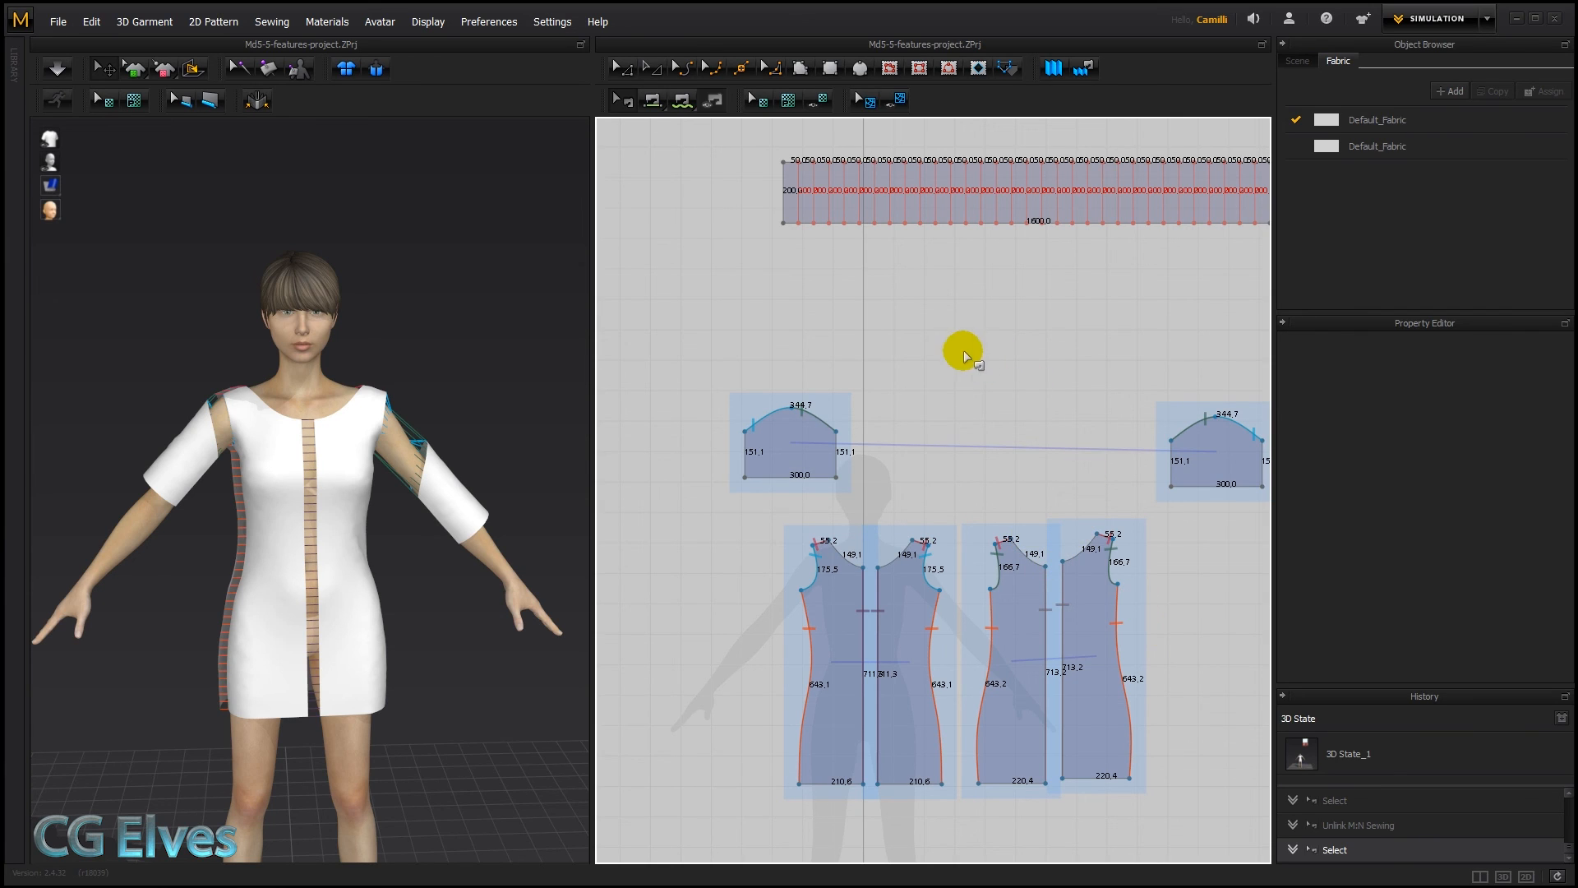
{"action": "mouse_move", "coordinate": [902, 338]}
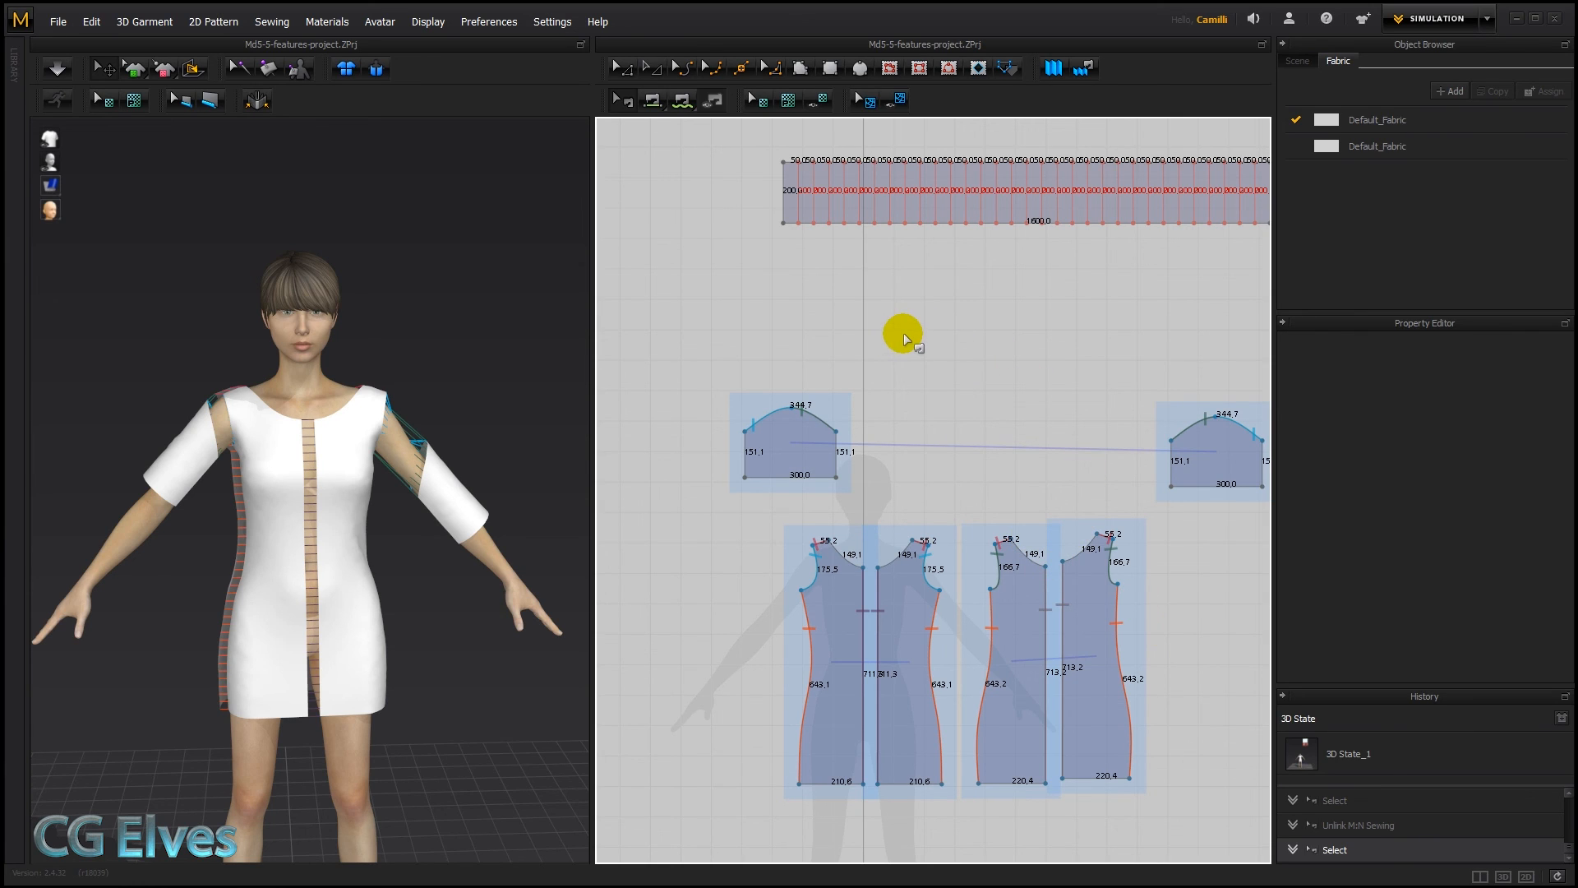